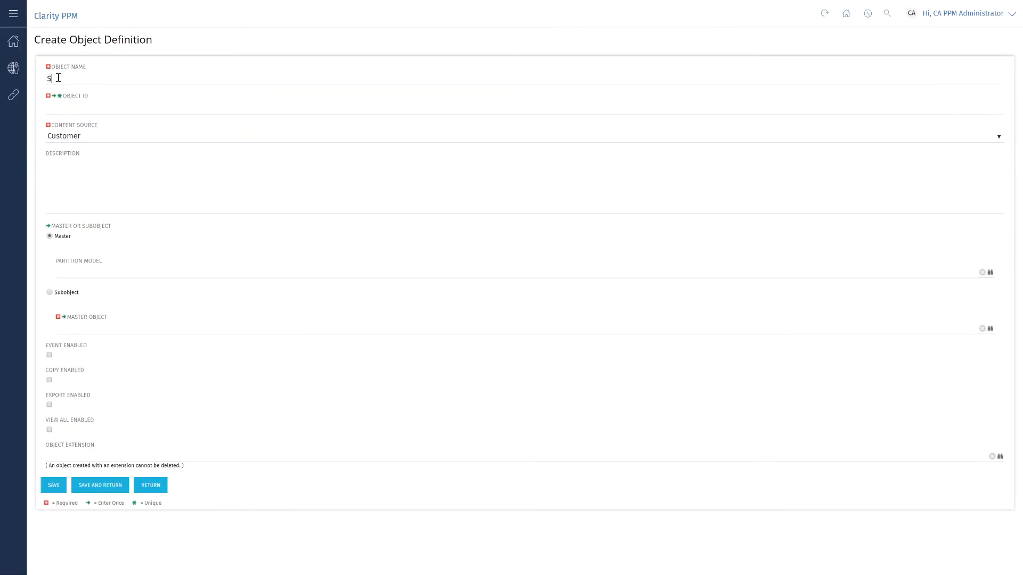
Name the object Strategy (st_121), choose Investment Extension, and save it.
type("trategy")
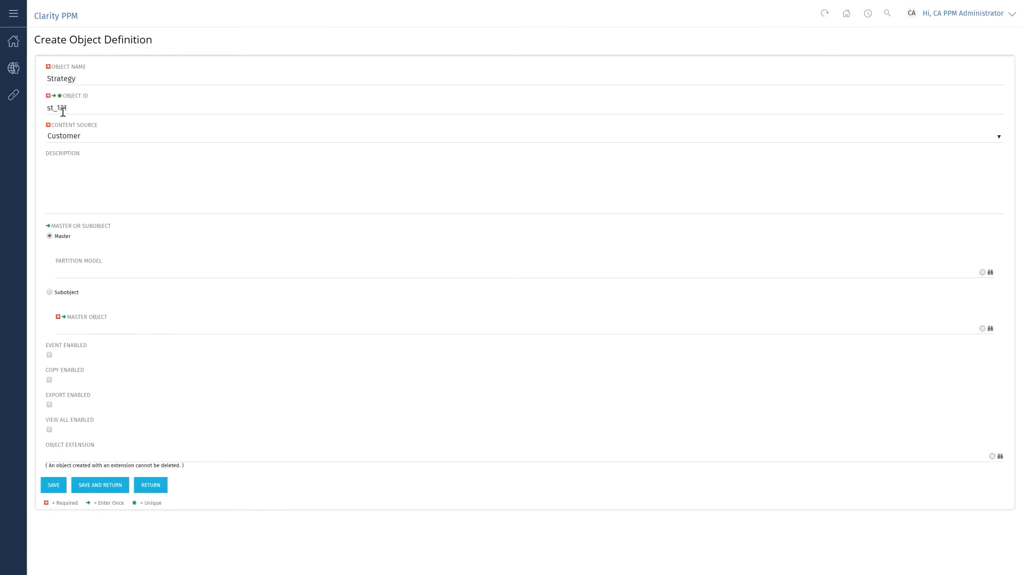
left_click(998, 457)
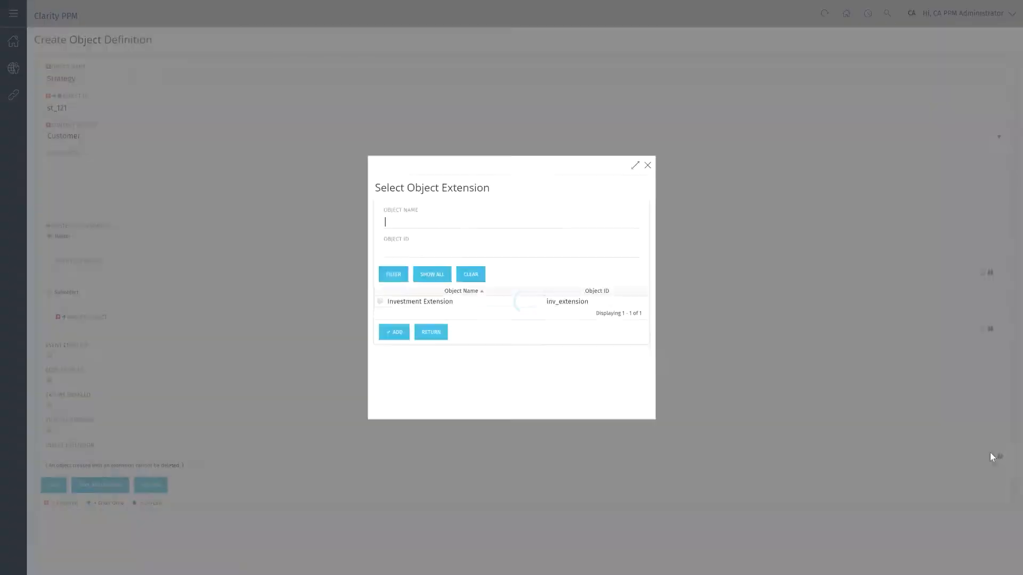
left_click(394, 332)
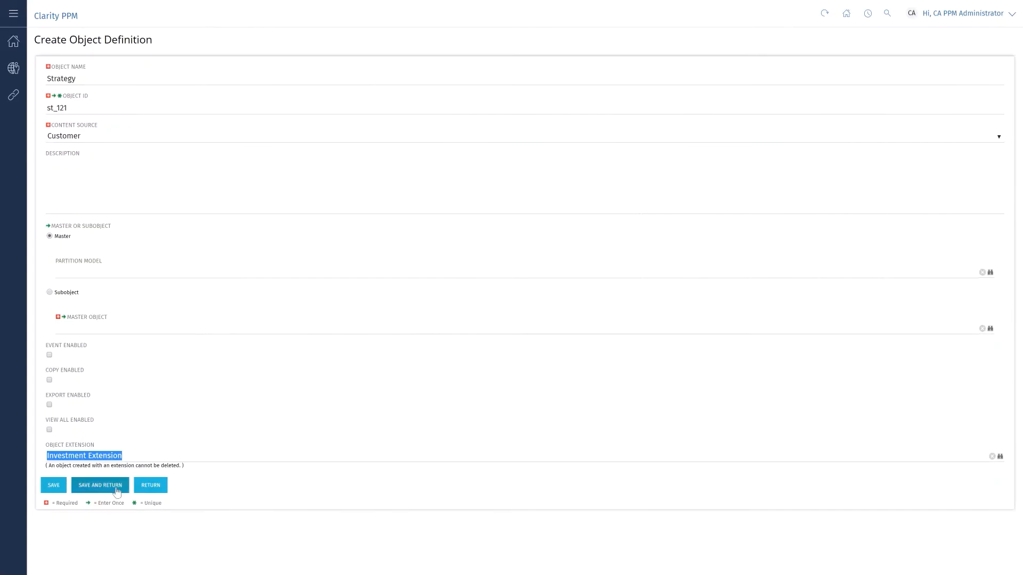
left_click(99, 486)
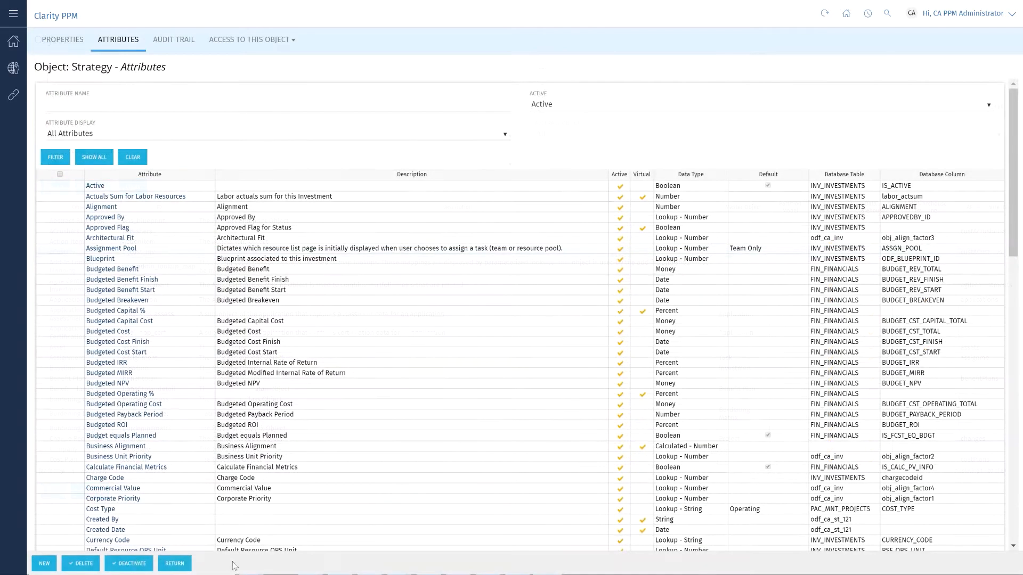
Add a String attribute Outcome Expected with ID out_121 to Strategy, save, and go to Blueprints.
left_click(43, 564)
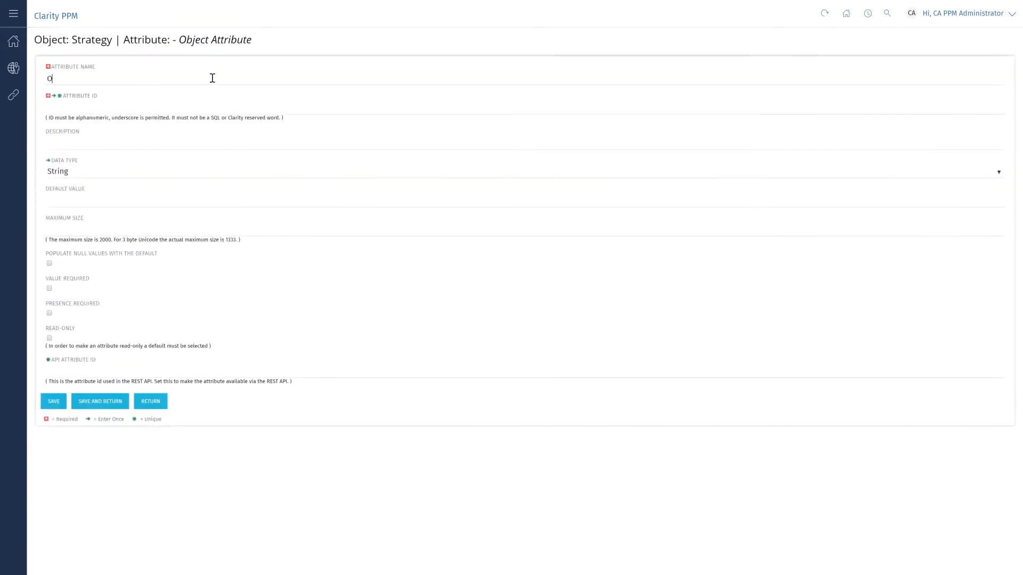
type("utcome Expected")
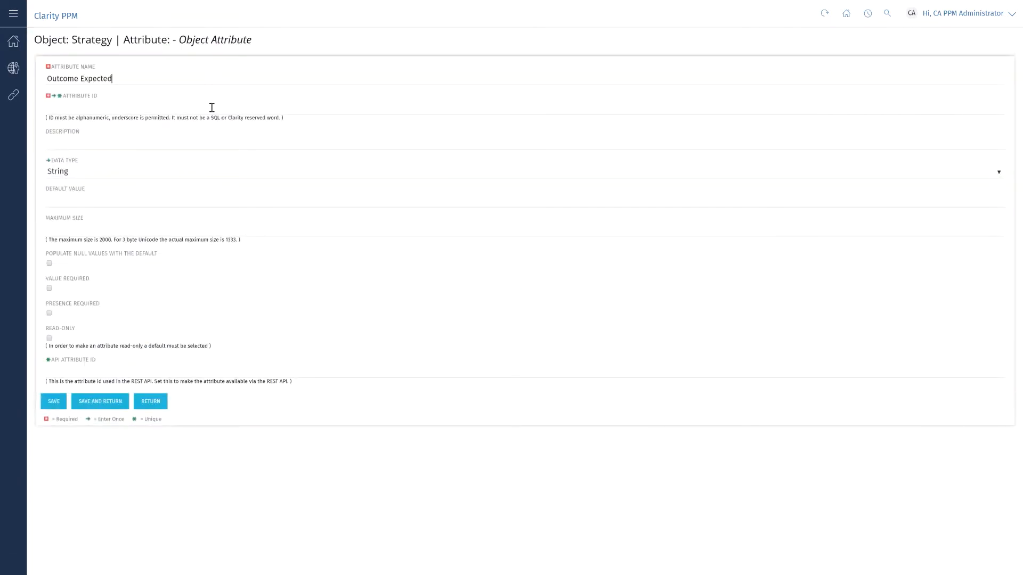
type("out_121")
left_click(524, 370)
type("o_121")
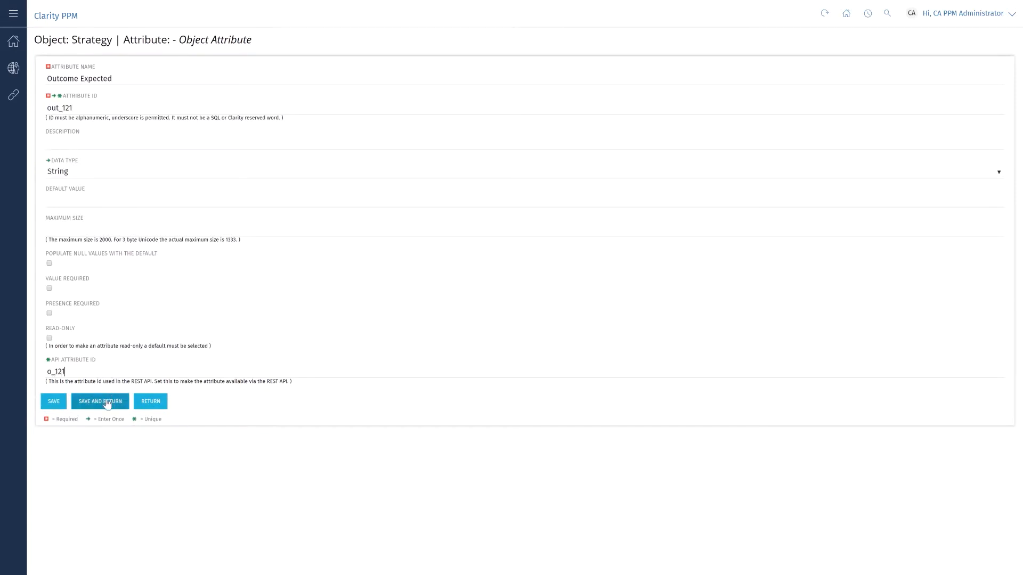
left_click(100, 402)
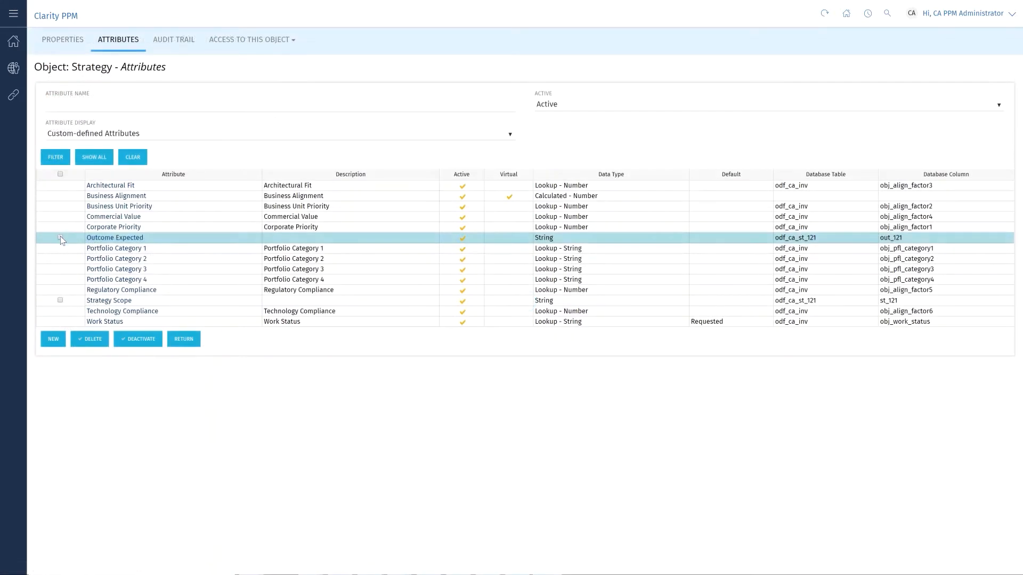
left_click(60, 300)
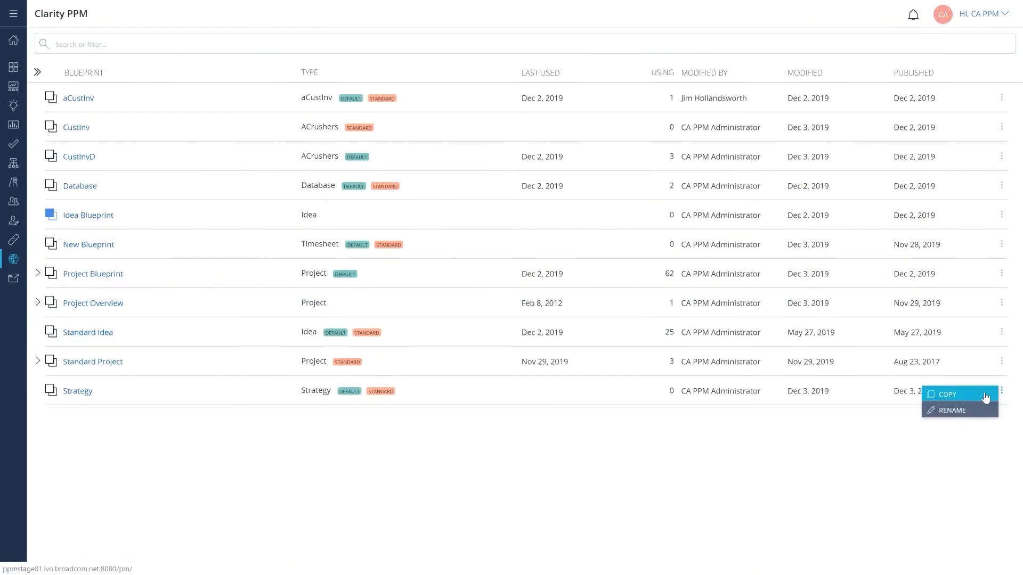
Copy the Strategy blueprint, rename the copy Strategy Blueprint, and open its details.
left_click(947, 394)
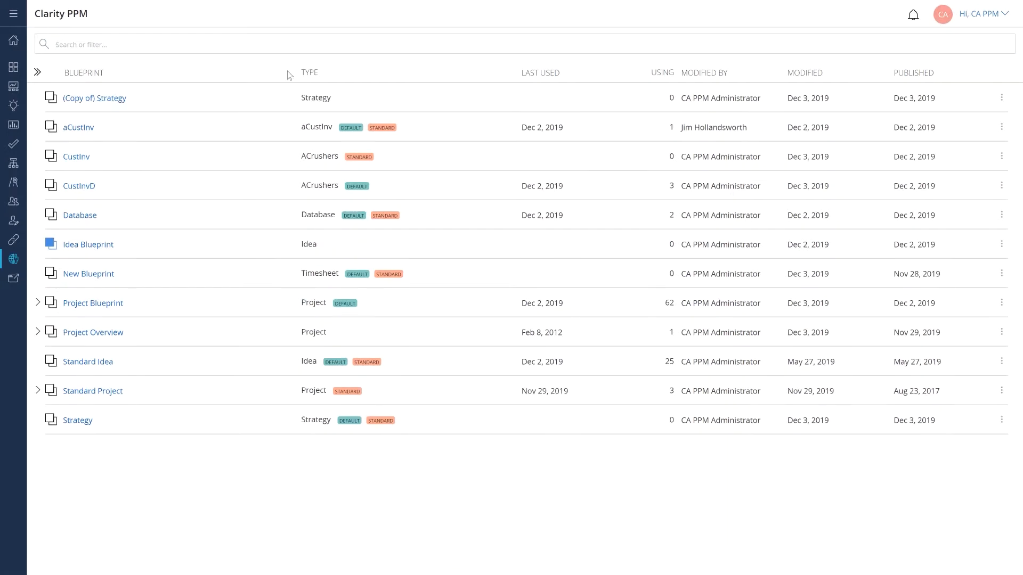
type("Strategy Blueprint")
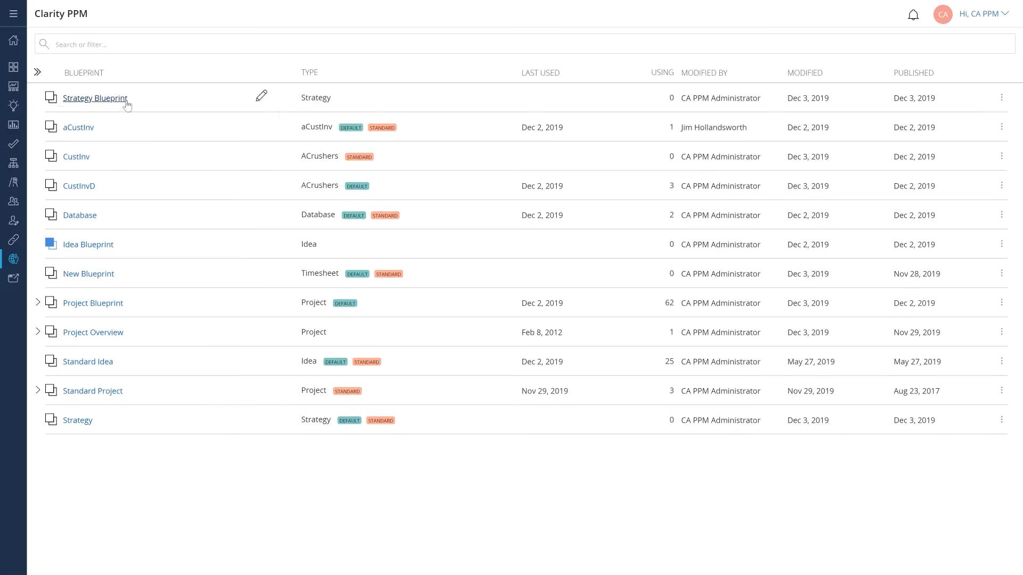
left_click(95, 98)
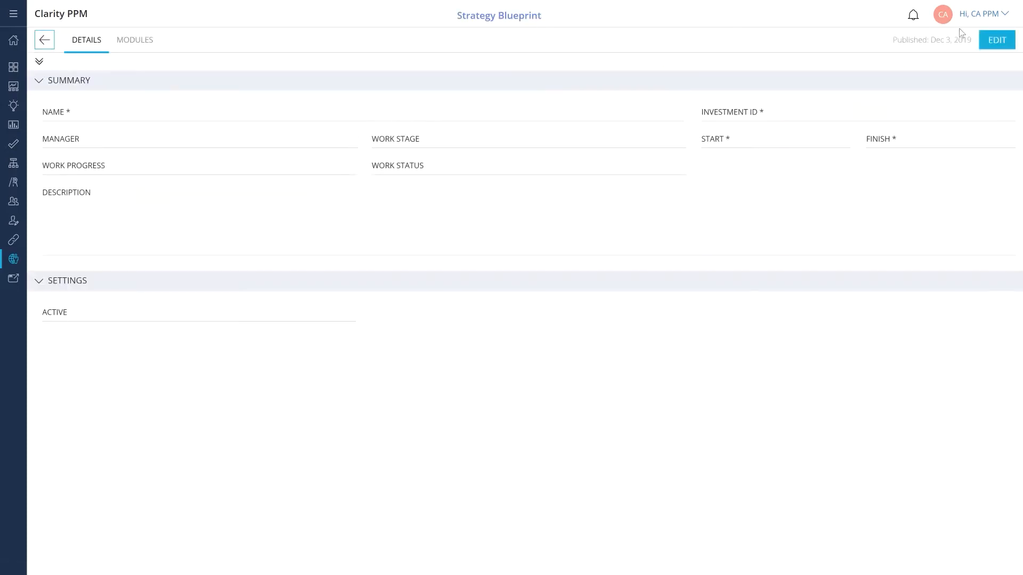
left_click(995, 39)
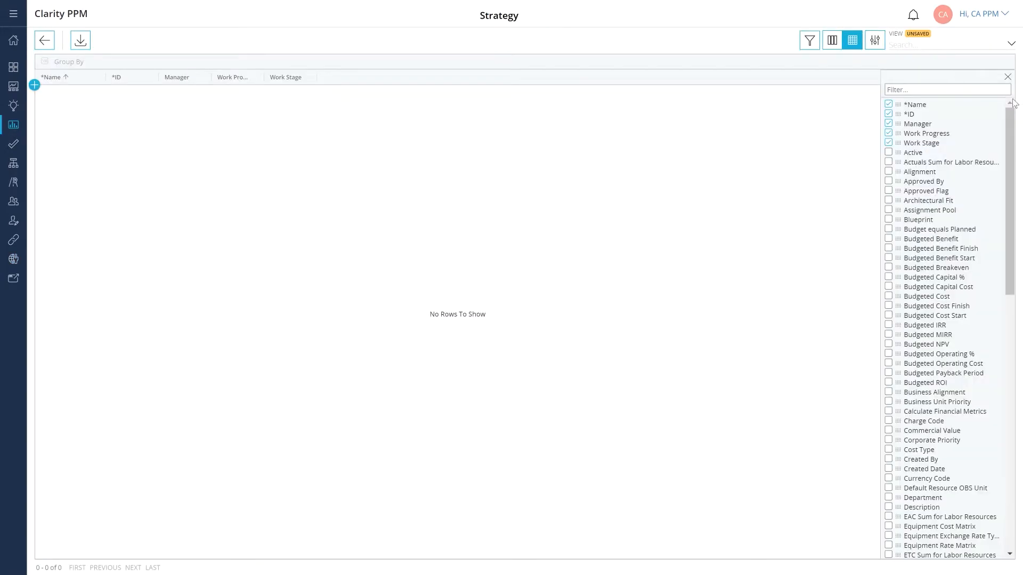
Add the Outcome Expected and Strategy Scope columns to the Strategy grid.
type("Out")
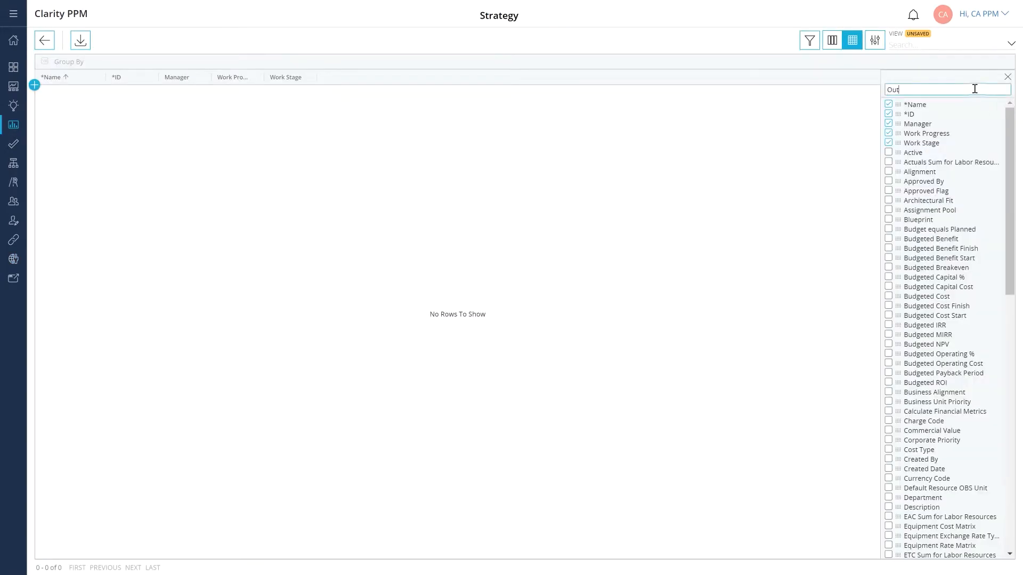
type("Out")
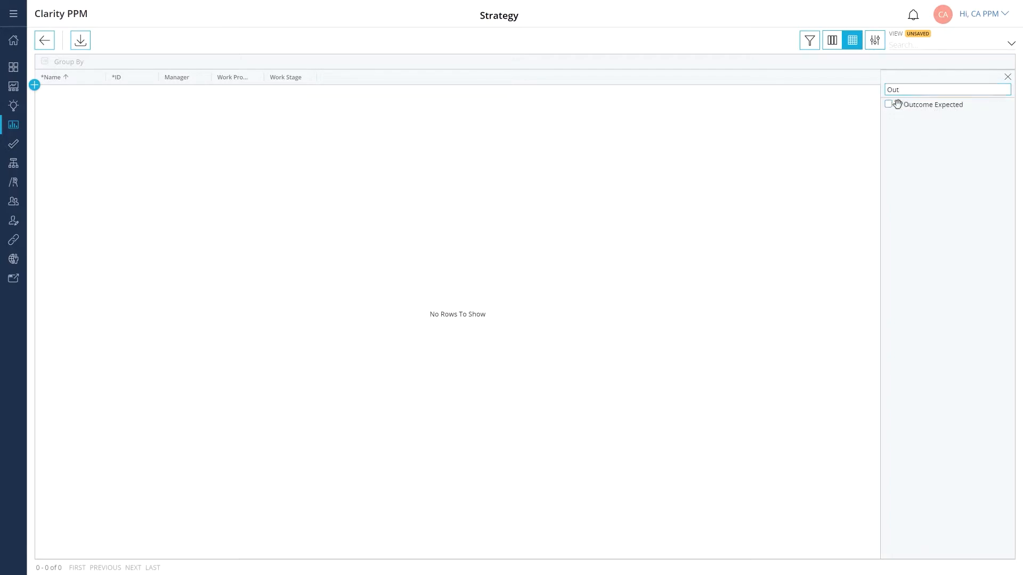
left_click(888, 105)
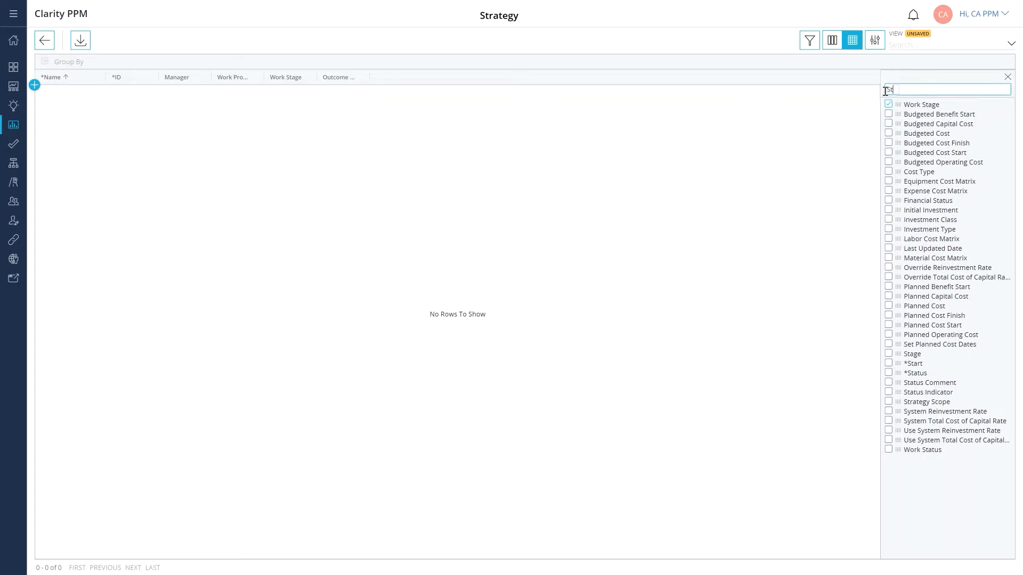
type("Str")
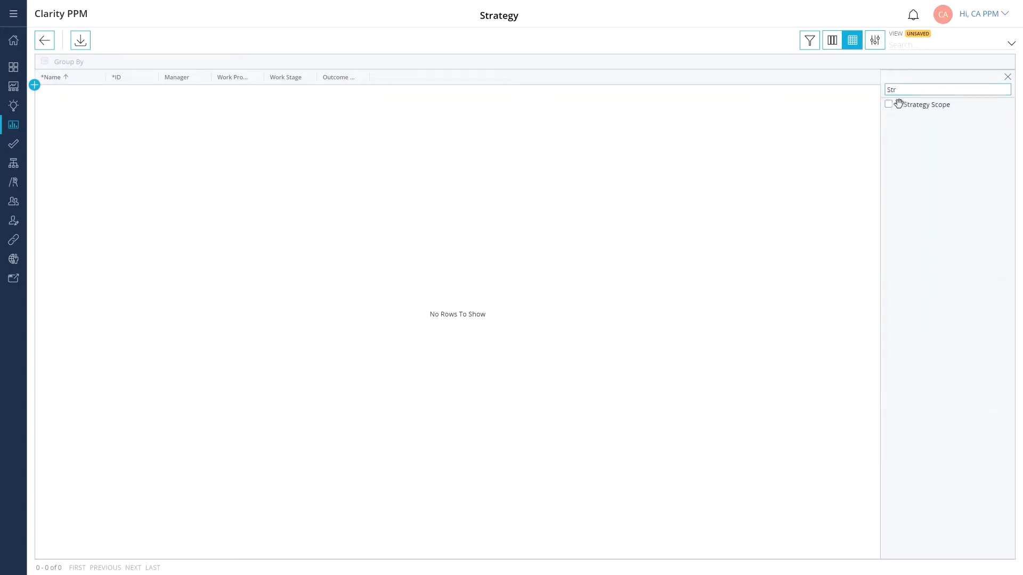
left_click(889, 104)
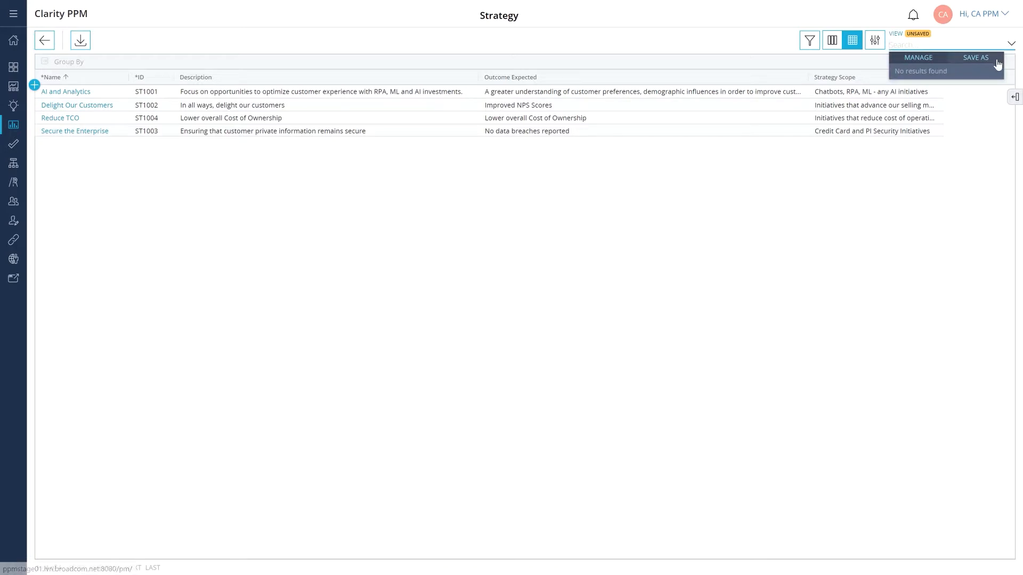
Save the grid layout as a view named Strategy via Save As.
left_click(975, 58)
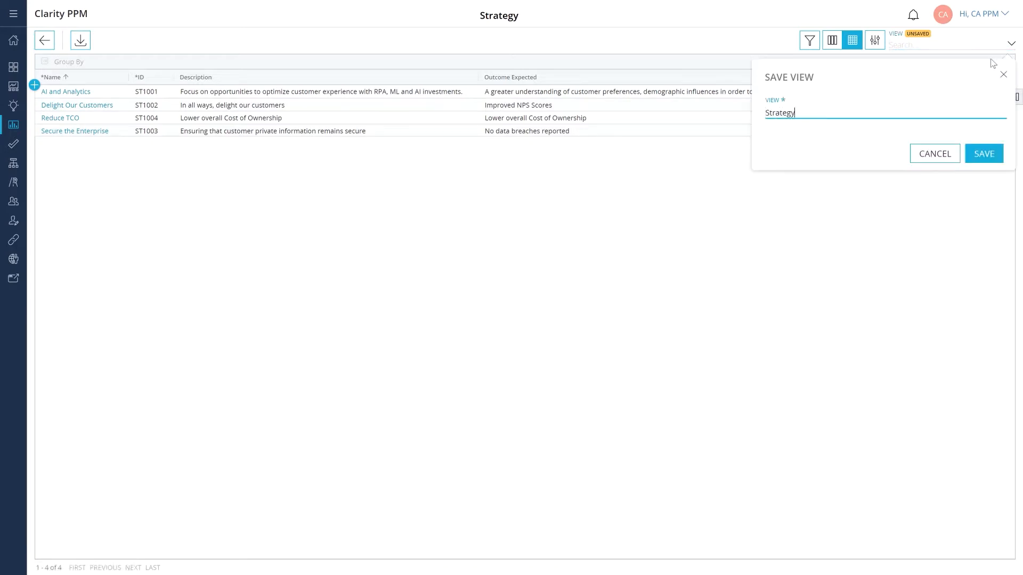
left_click(982, 153)
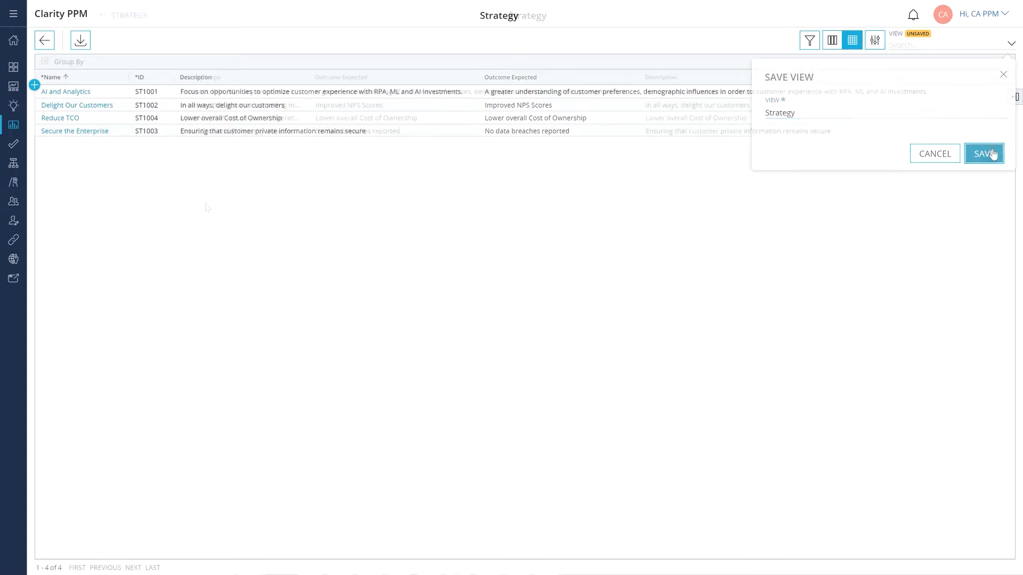
left_click(984, 153)
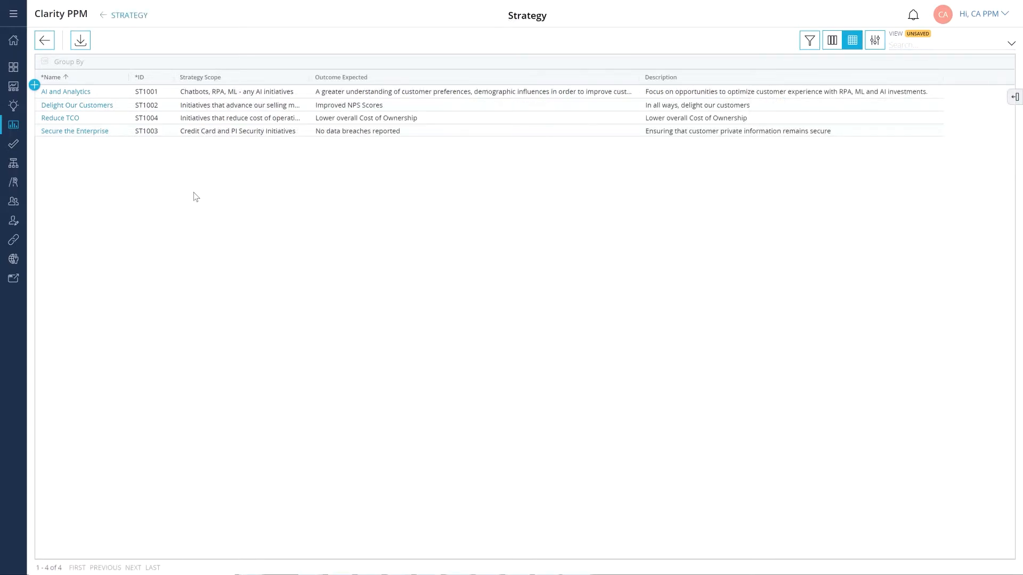
left_click(65, 91)
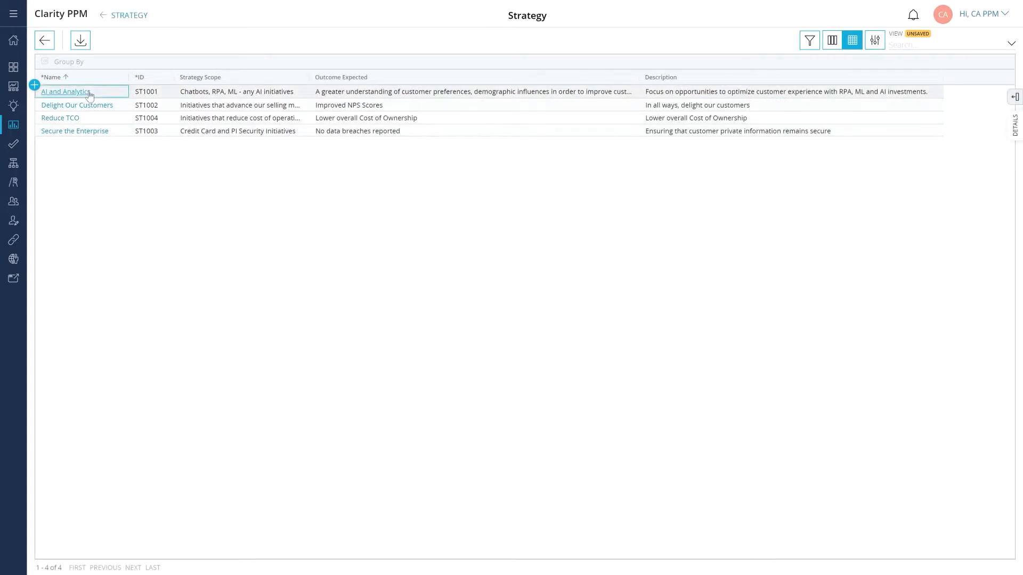
Open the AI and Analytics strategy (ST1001) and go to its Links page.
left_click(65, 92)
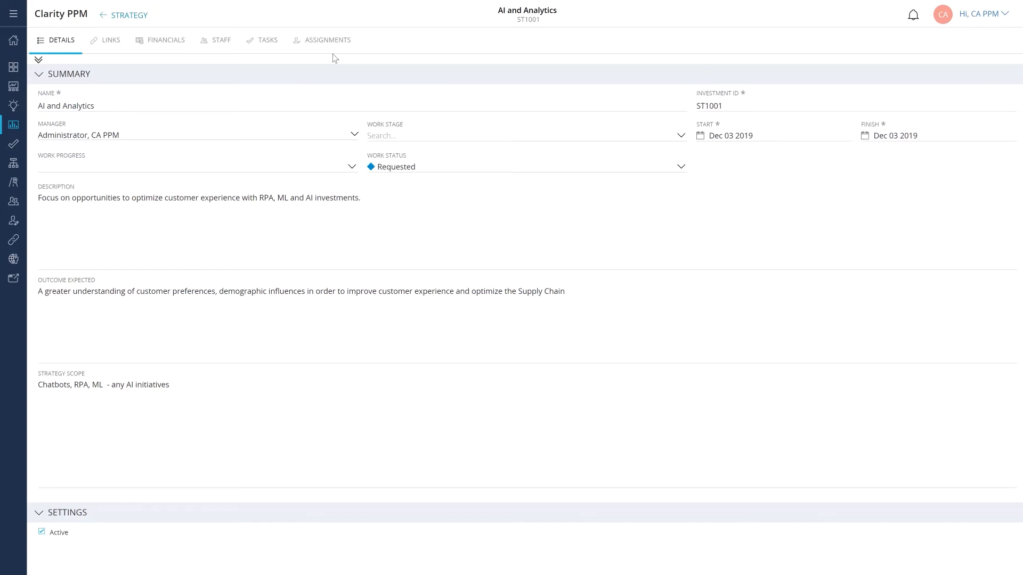
mouse_move(116, 50)
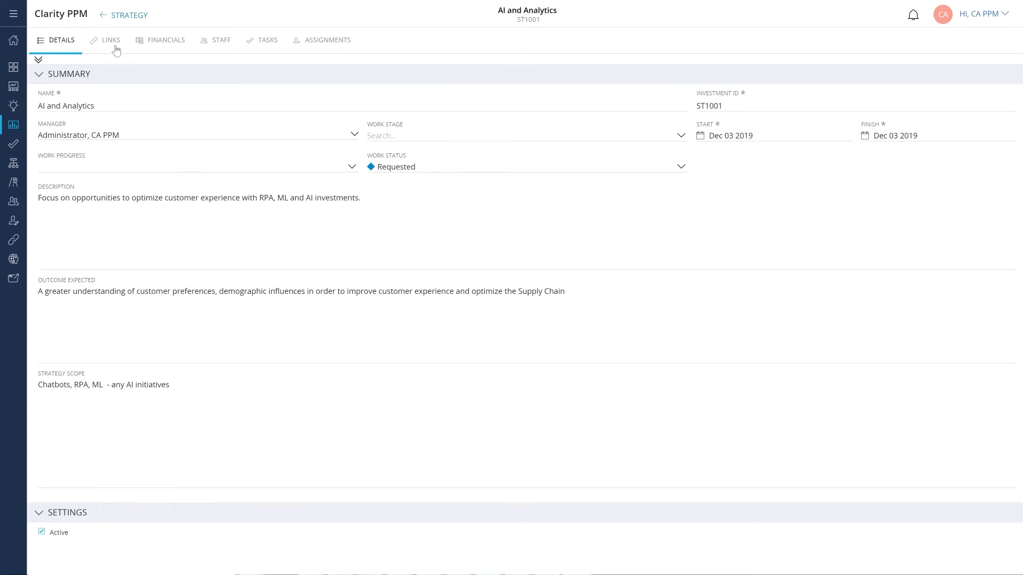
left_click(111, 40)
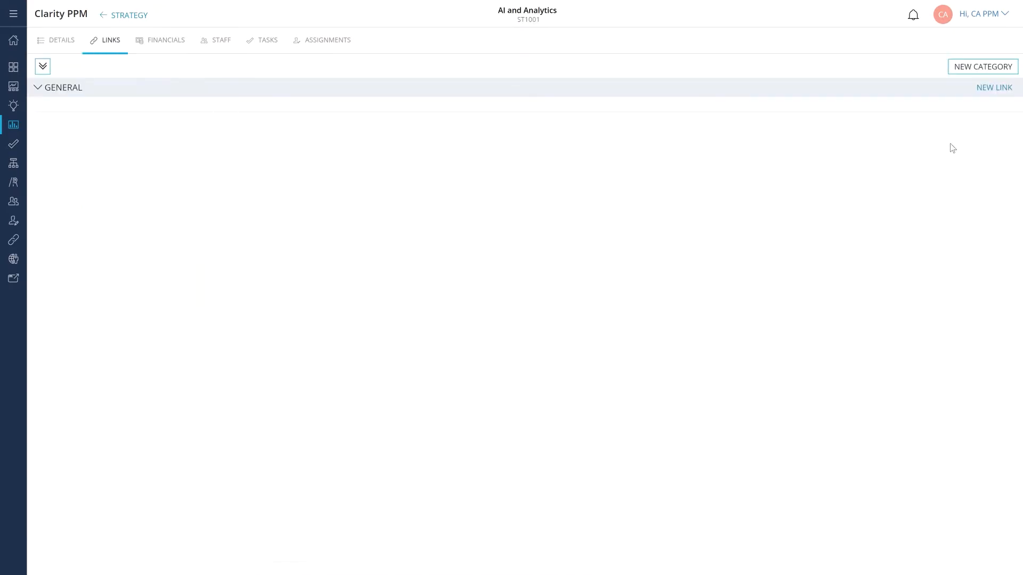
Add a link named On Strategy pointing to the hbr.org article on why strategies fail.
left_click(993, 86)
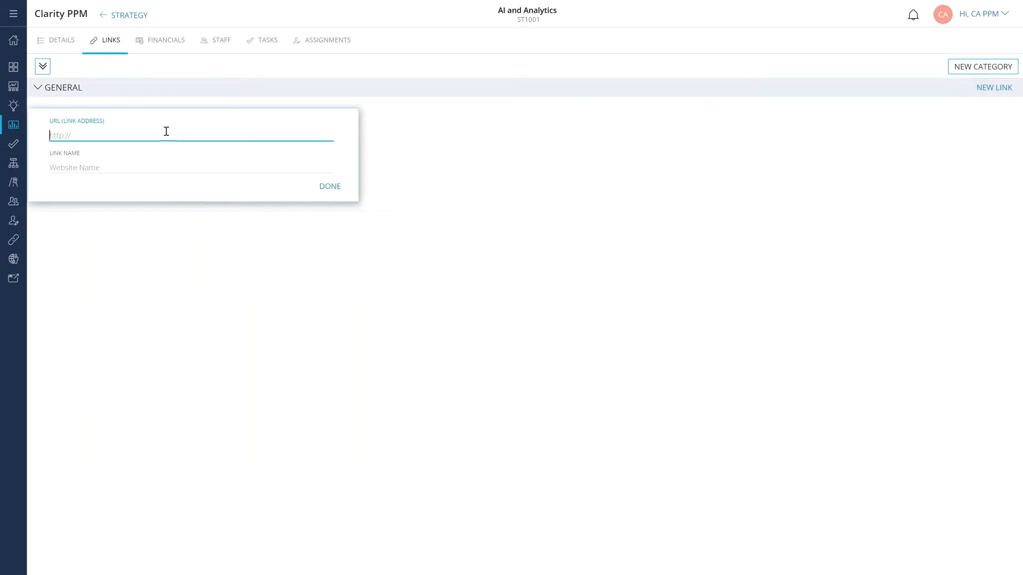
type("https://hbr.org/2017/11/many-strategies-fail-because-theyre-not-actually-strategies")
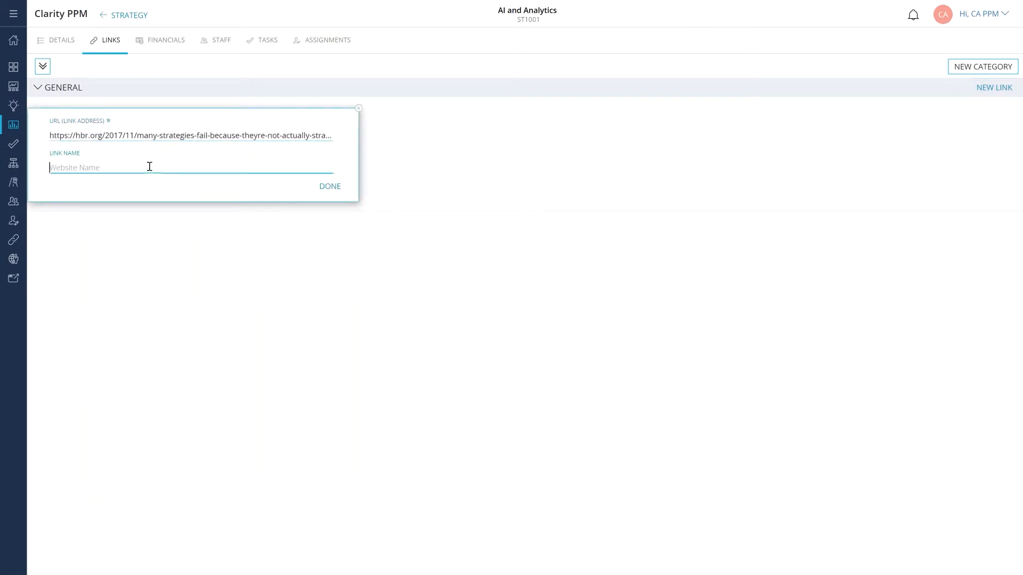
type("On Strategy")
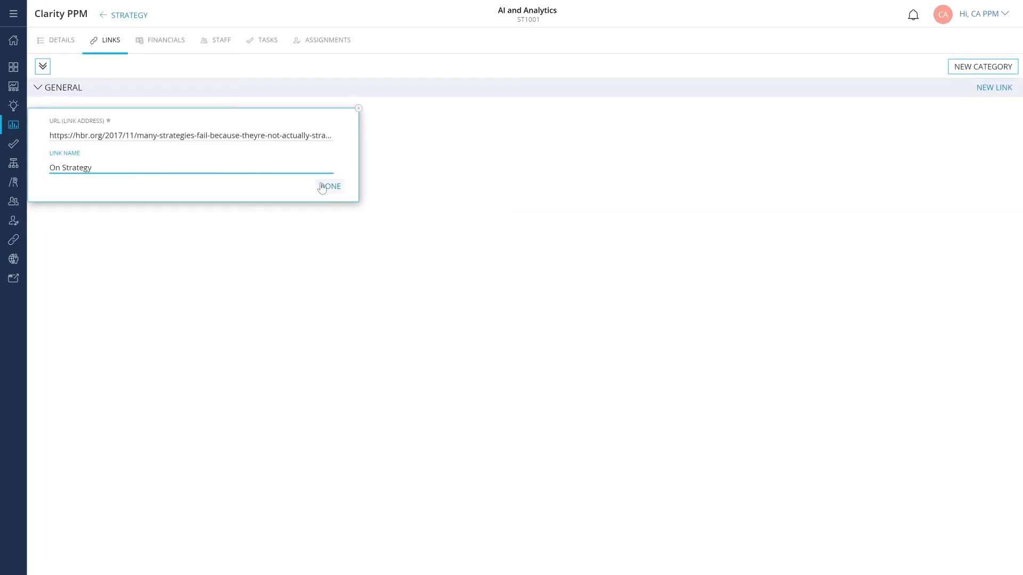
left_click(222, 39)
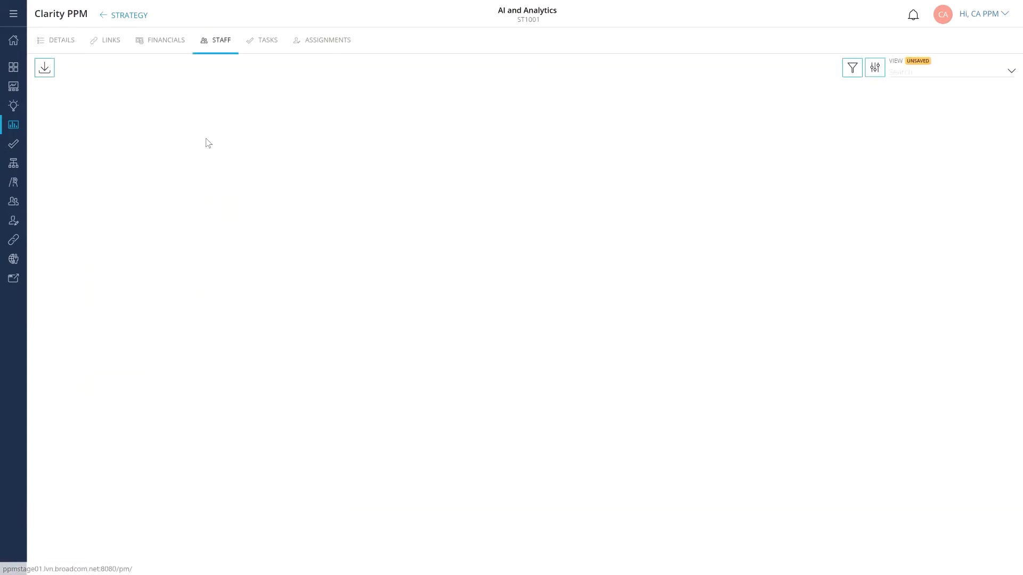
left_click(77, 134)
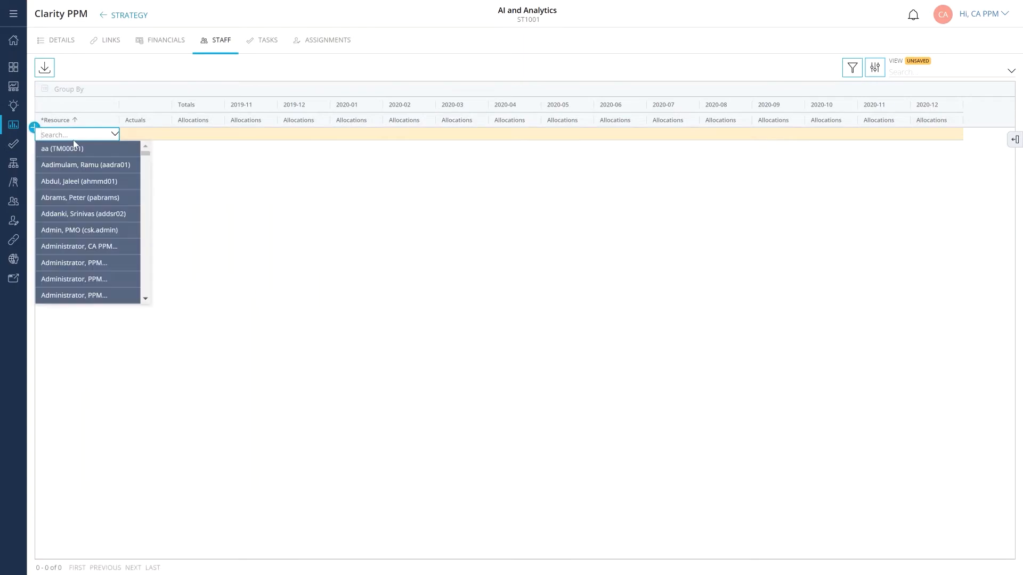
type("Business")
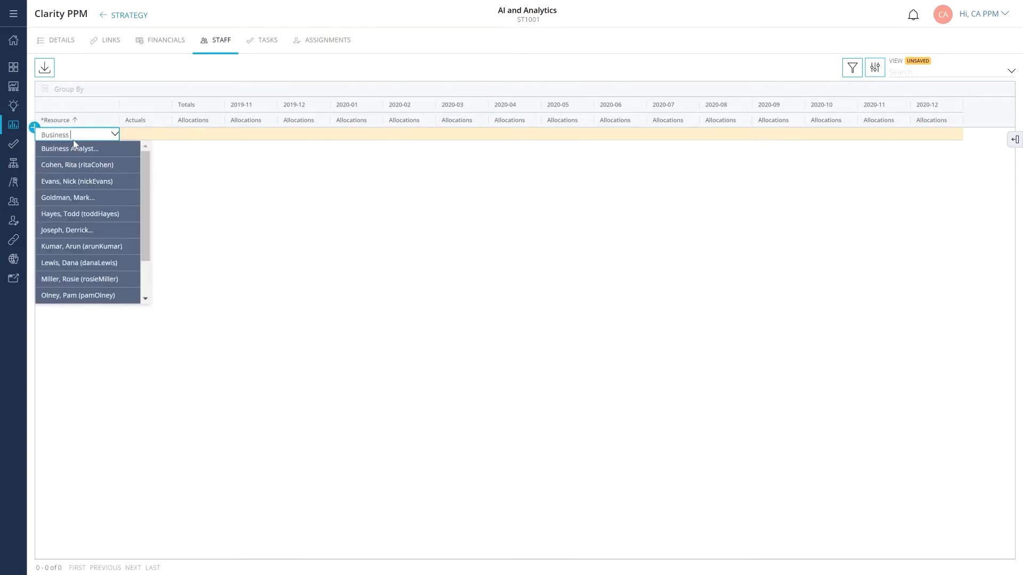
left_click(77, 164)
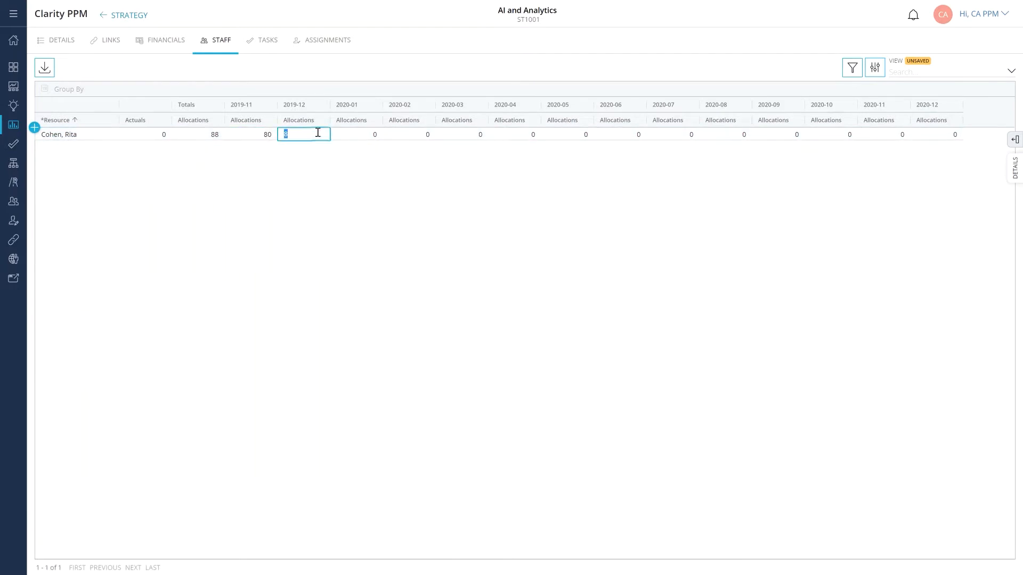
type("40")
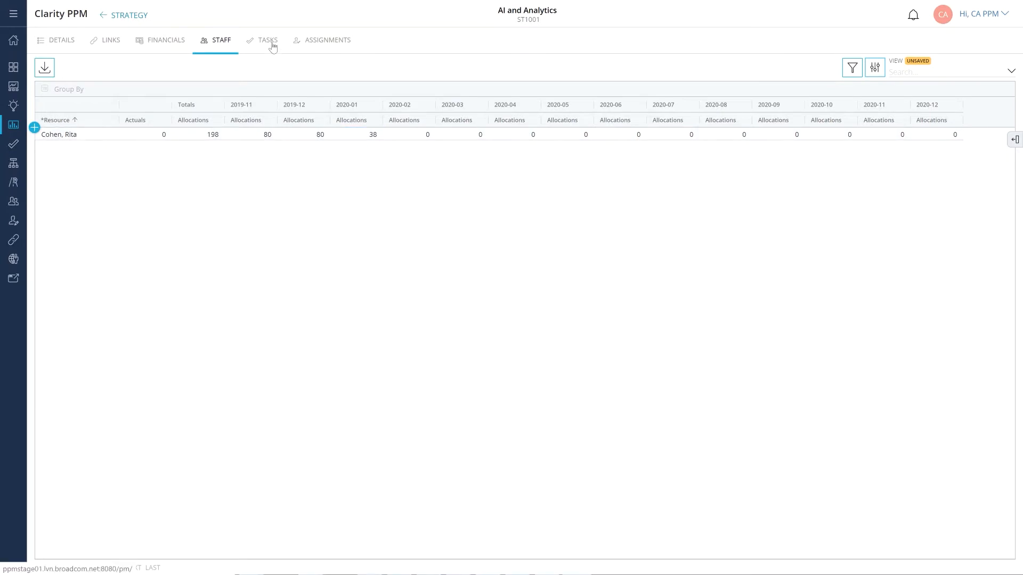
left_click(268, 40)
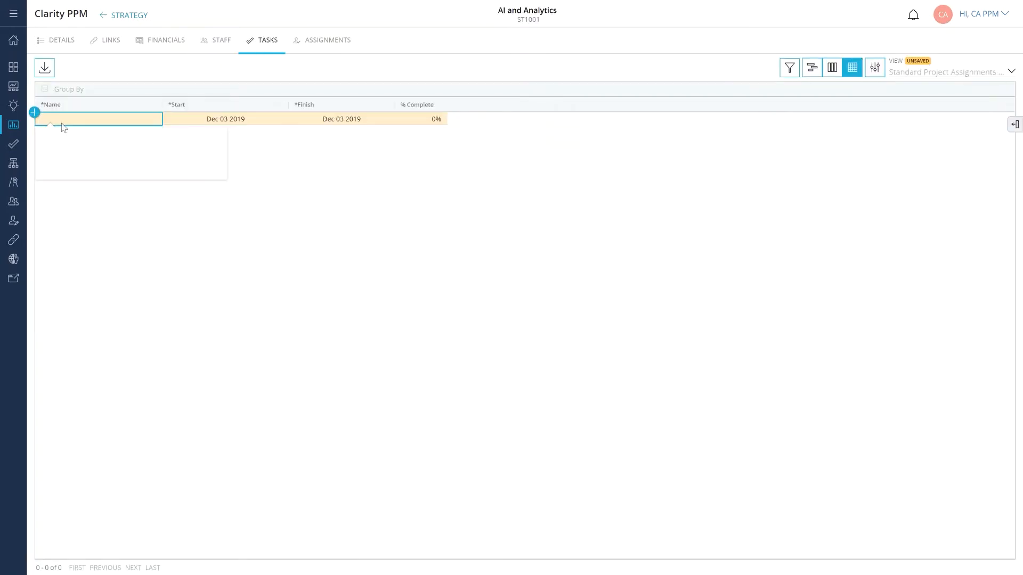
Add task Analyze Customer Challenges finishing Dec 19 2019, check its assignments, and show tasks on the timeline.
type("Analyze Customer")
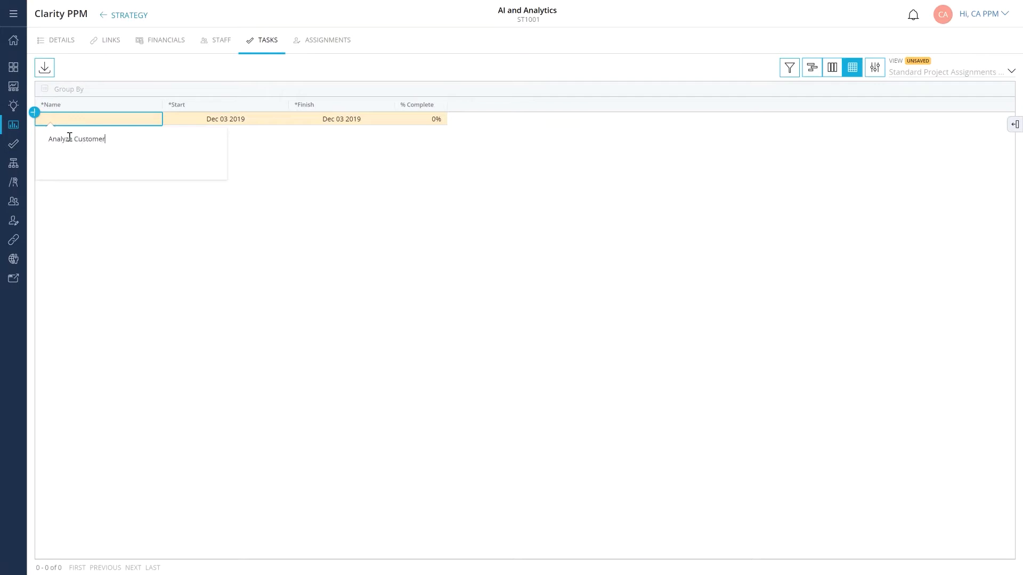
type("Challenges")
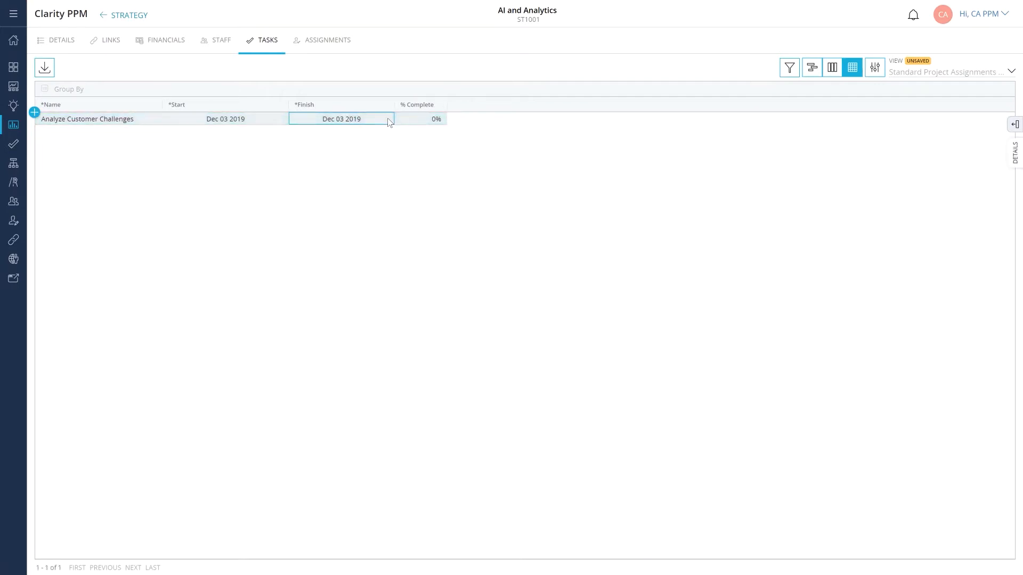
type("Dec 19 2019")
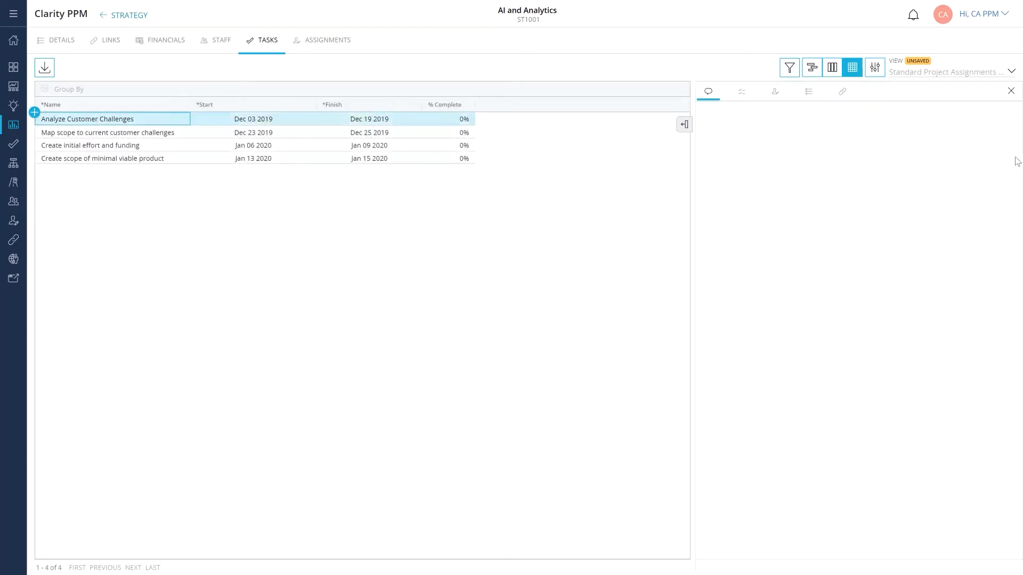
left_click(775, 92)
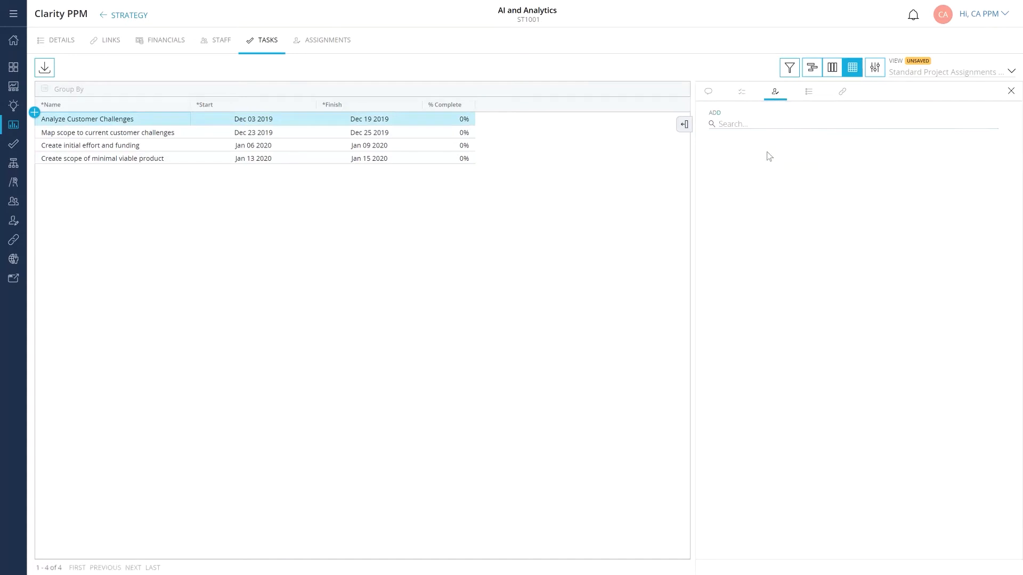
left_click(812, 67)
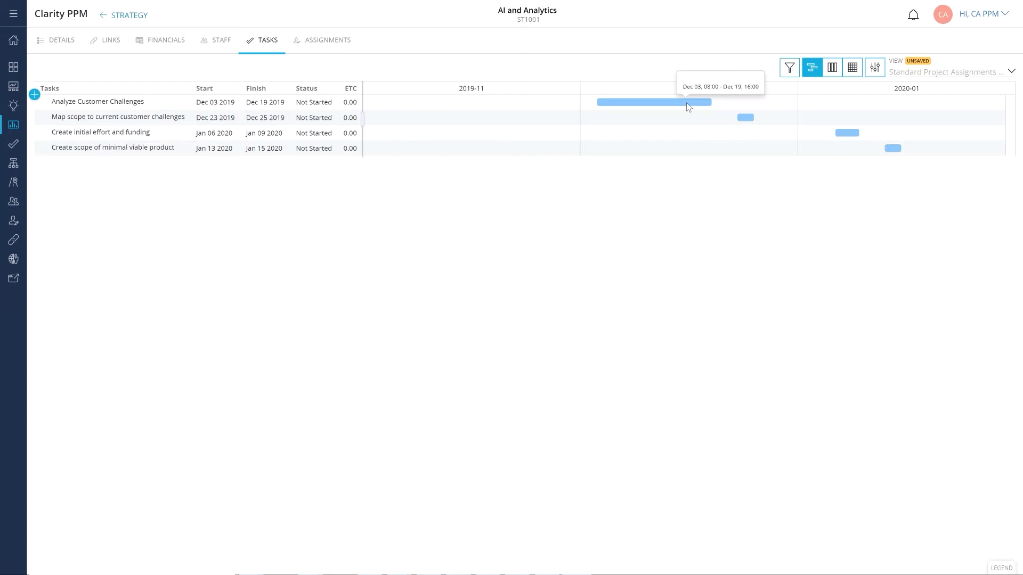
Review the tasks as status board cards, return to the grid, and go to Financials.
left_click(821, 67)
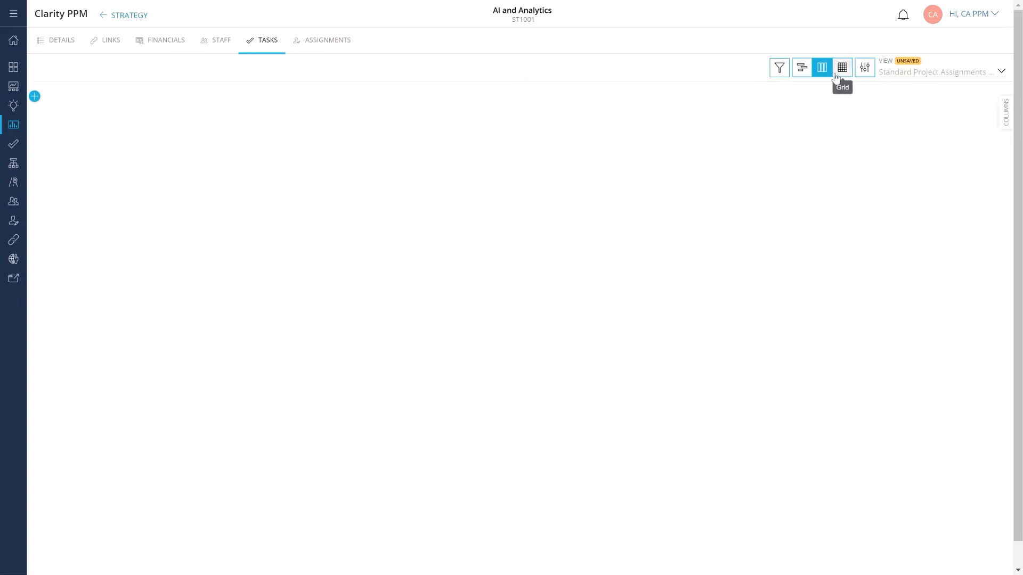
left_click(820, 67)
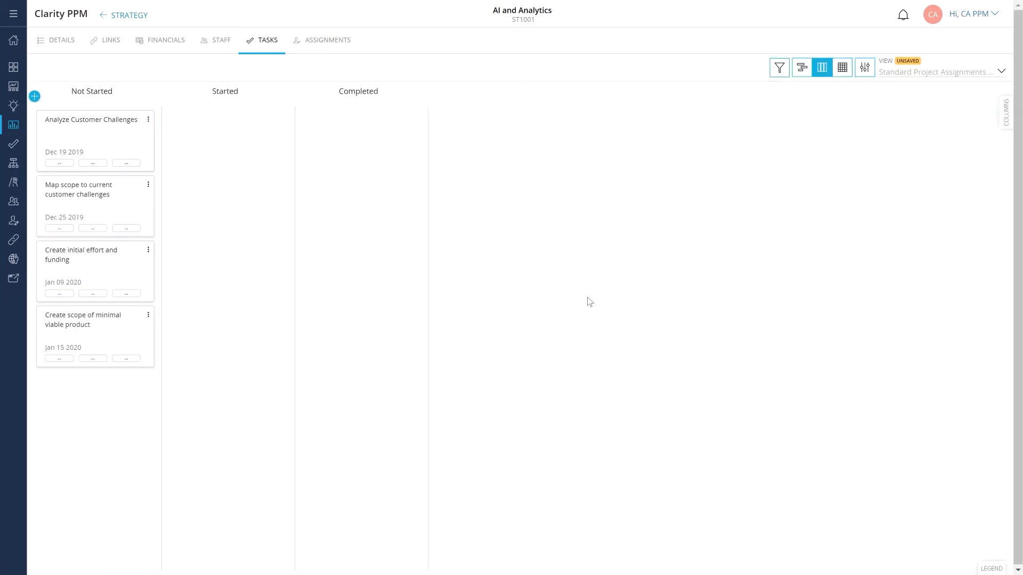
mouse_move(842, 68)
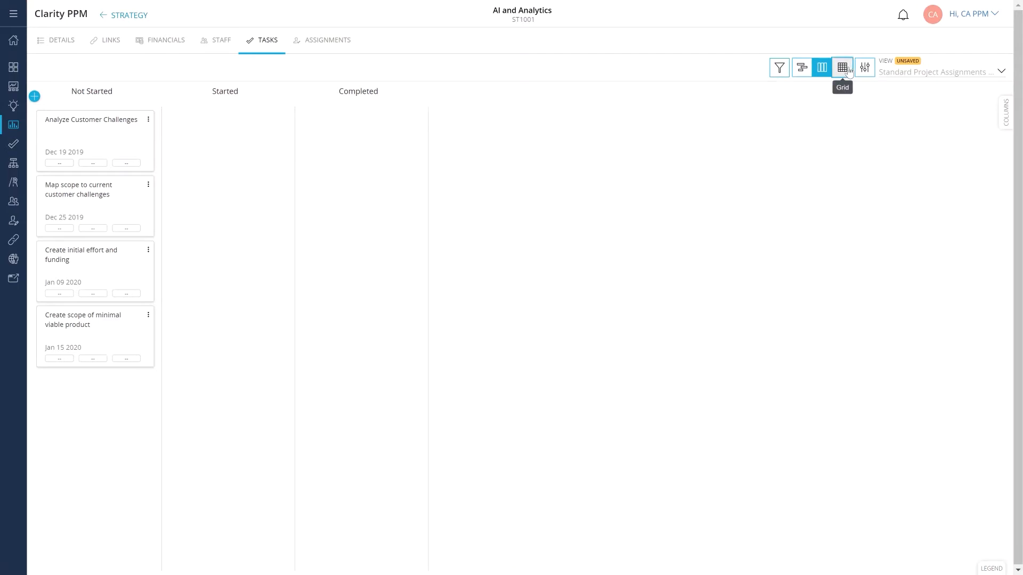
left_click(851, 67)
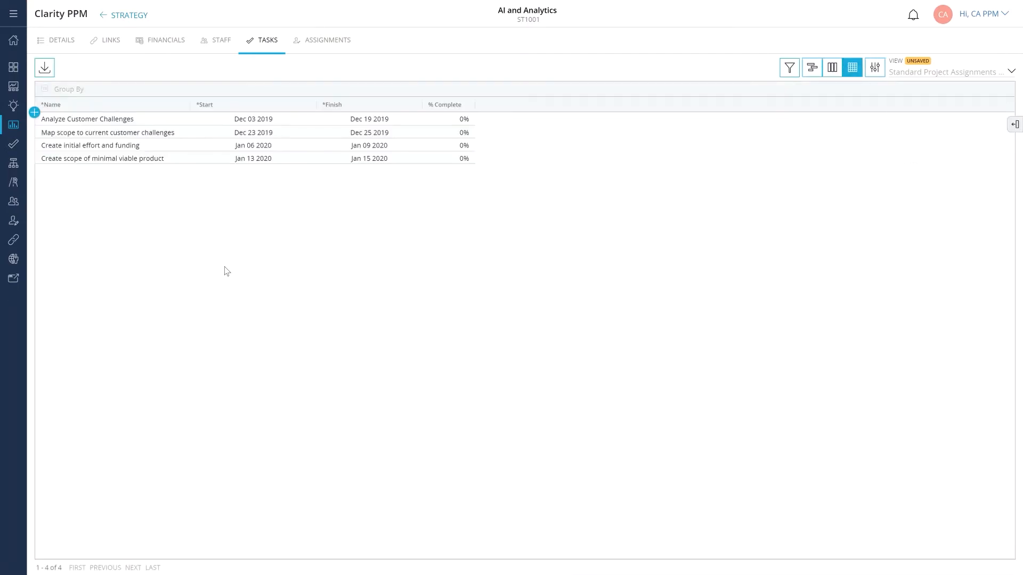
left_click(167, 39)
type("Initial Cost")
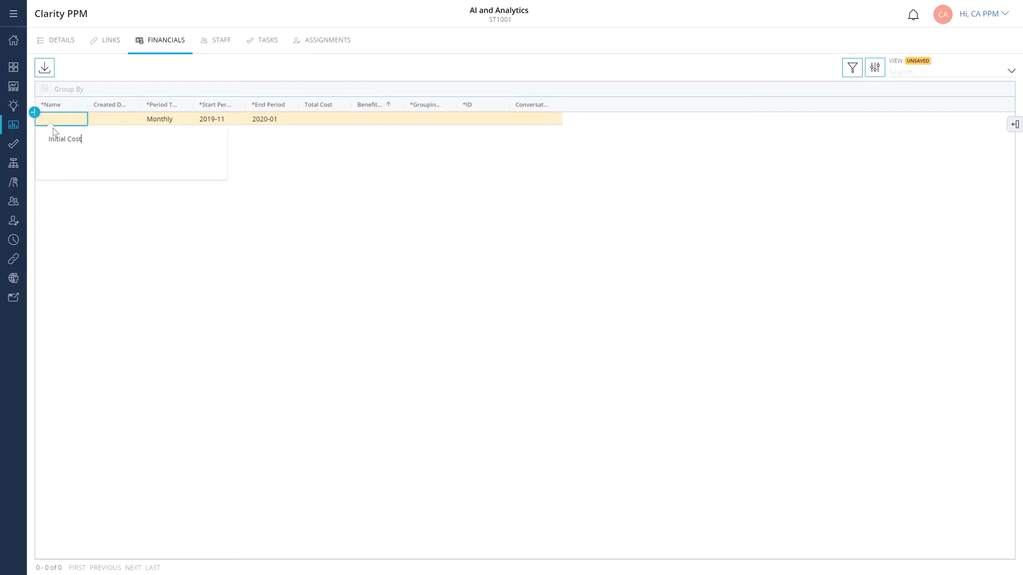
Group the Initial Cost plan by Department and give it the ID 'ID121'.
left_click(429, 118)
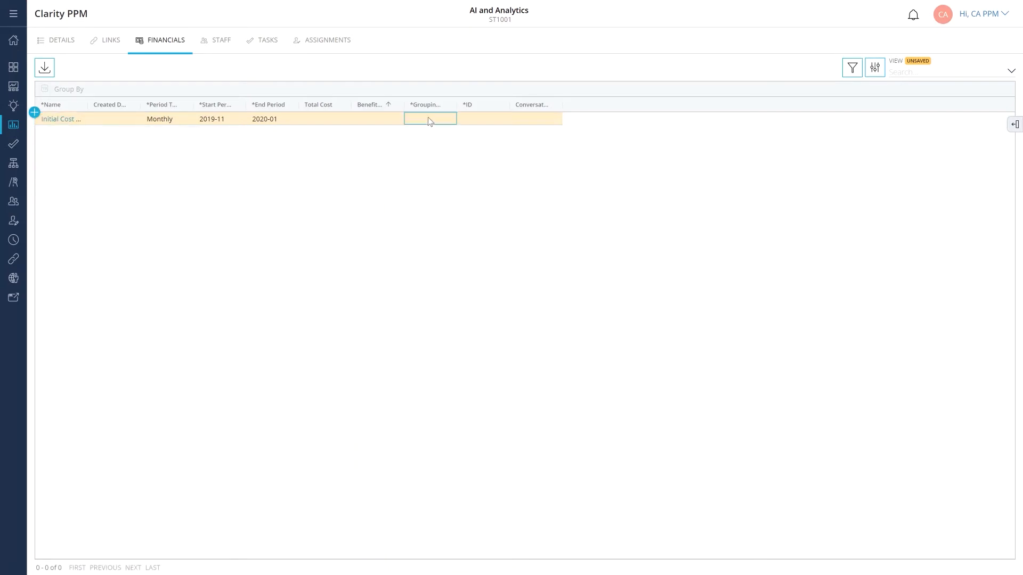
left_click(430, 118)
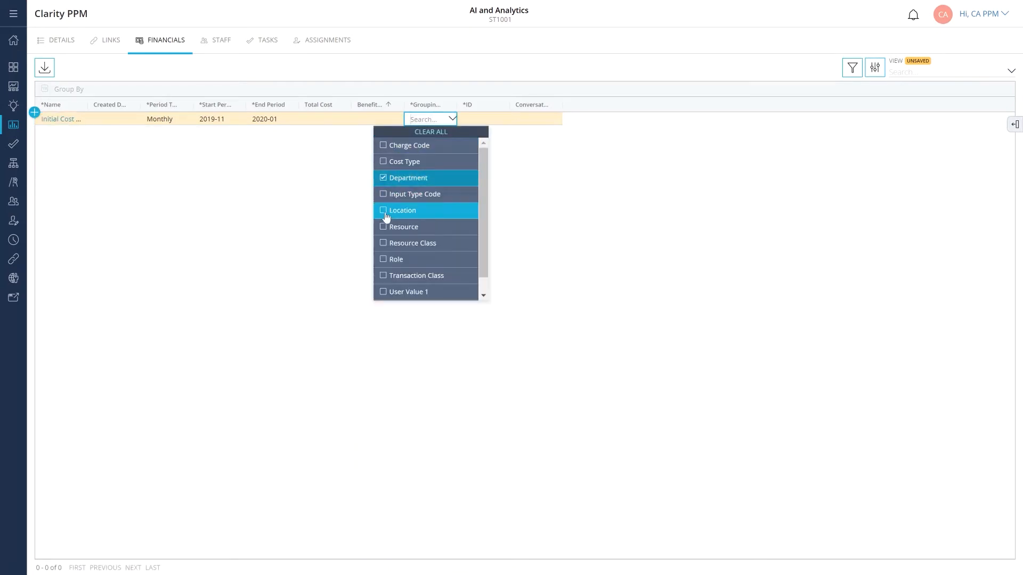
left_click(483, 119)
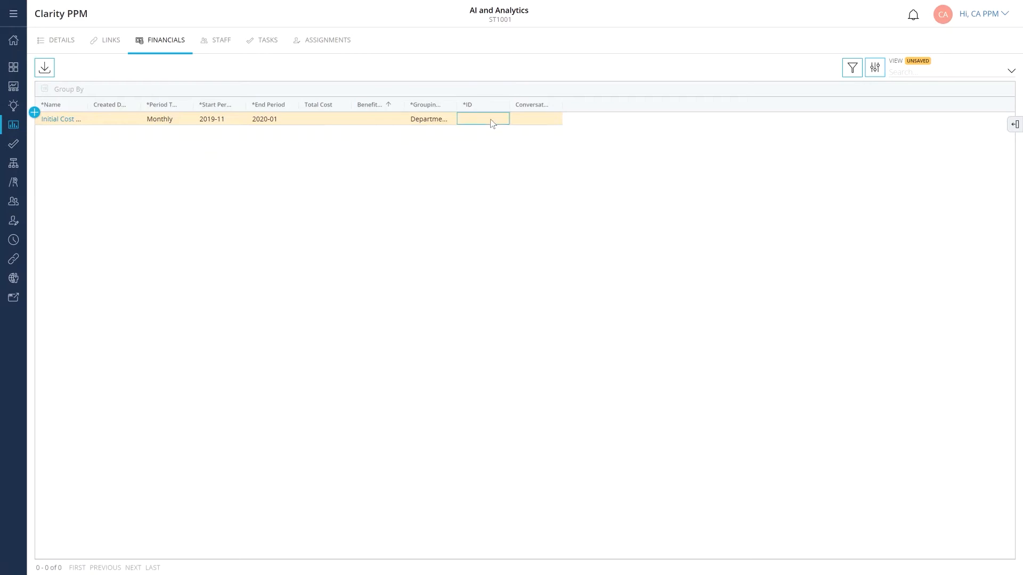
type("ID121")
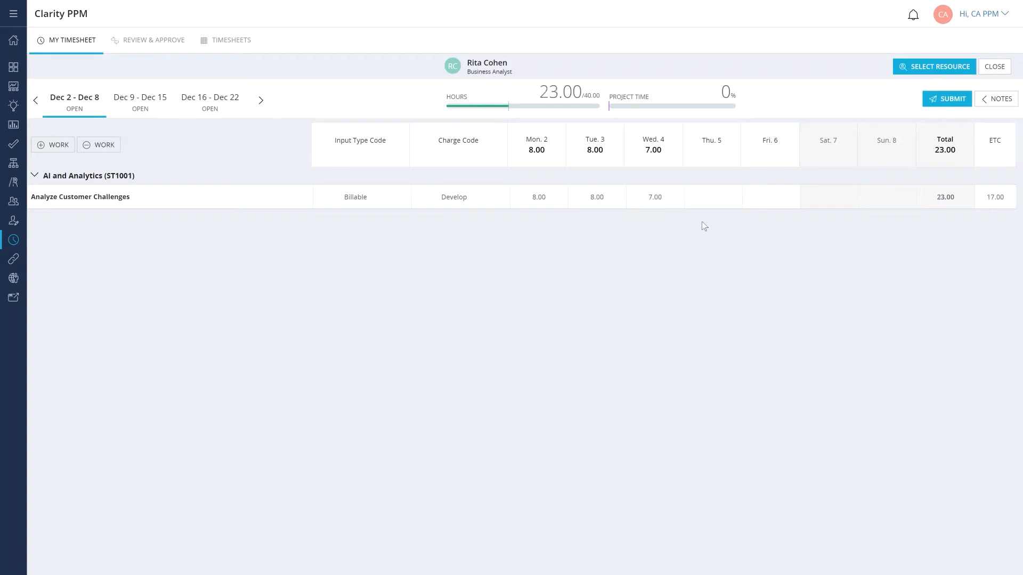
Enter 8.00 hours on Analyze Customer Challenges for the Dec 2–8 timesheet.
type("8.00")
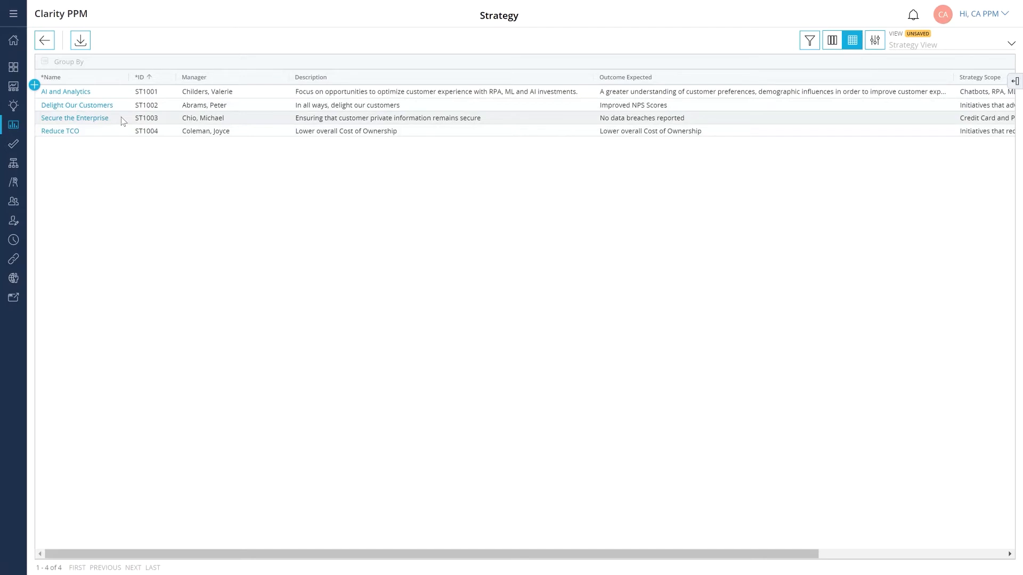
mouse_move(139, 132)
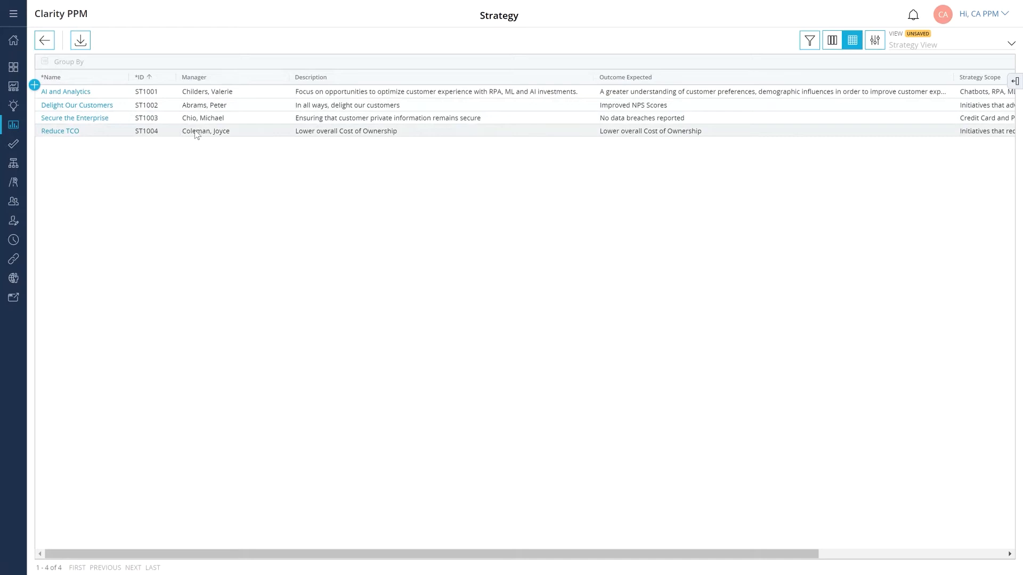
mouse_move(133, 169)
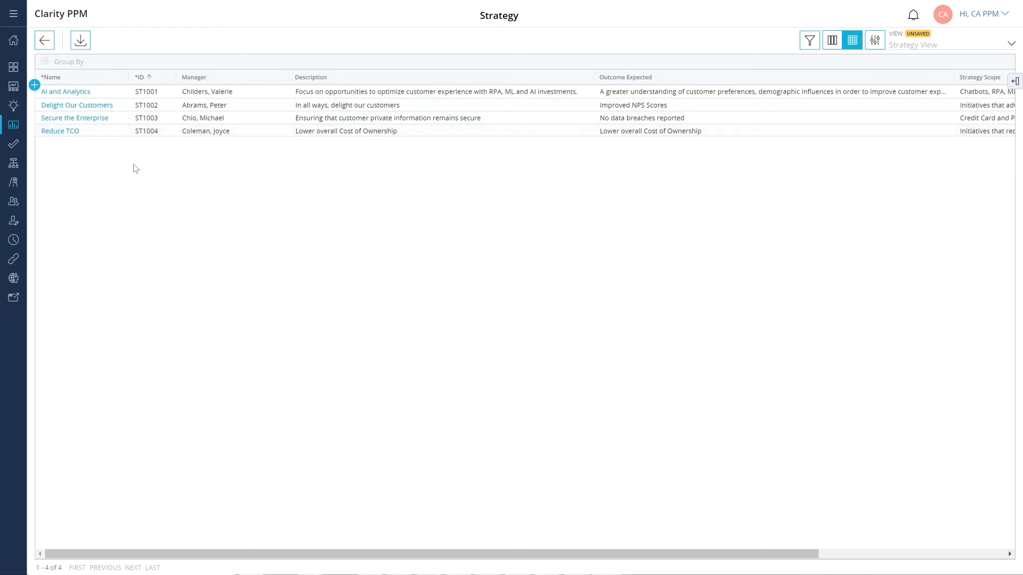
Show the details panel for the Delight Our Customers strategy (ST1002).
left_click(76, 106)
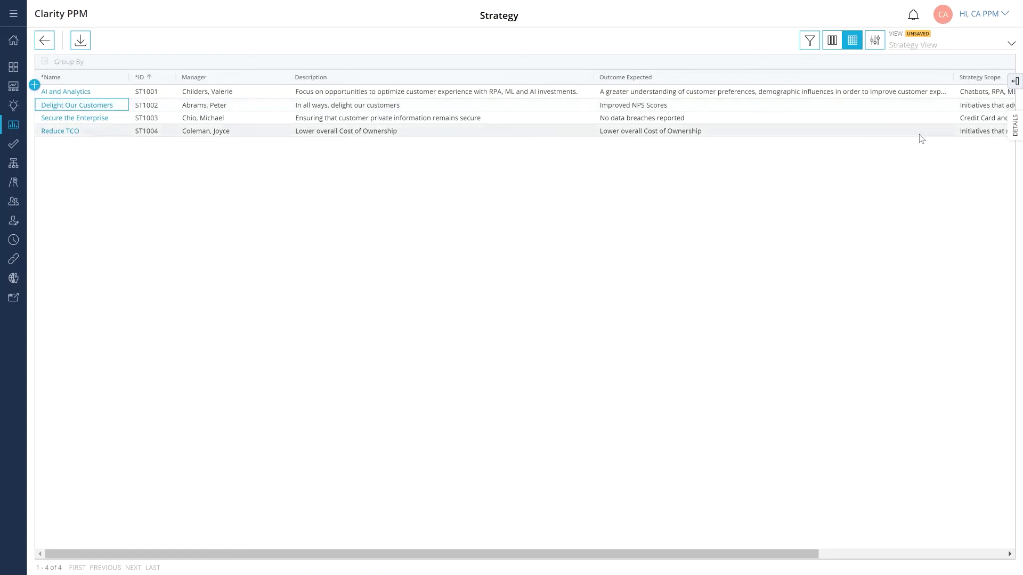
left_click(77, 105)
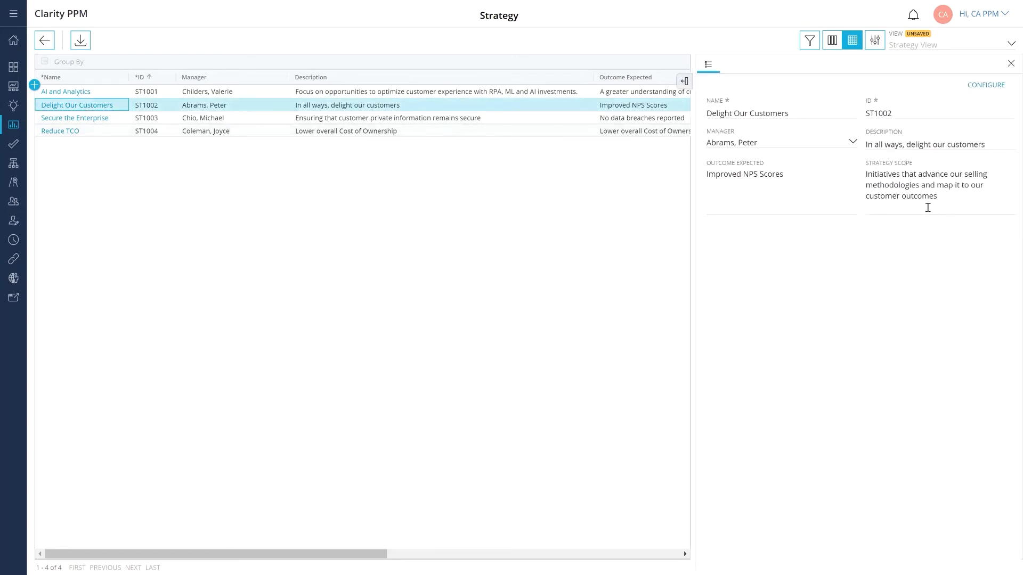
mouse_move(936, 236)
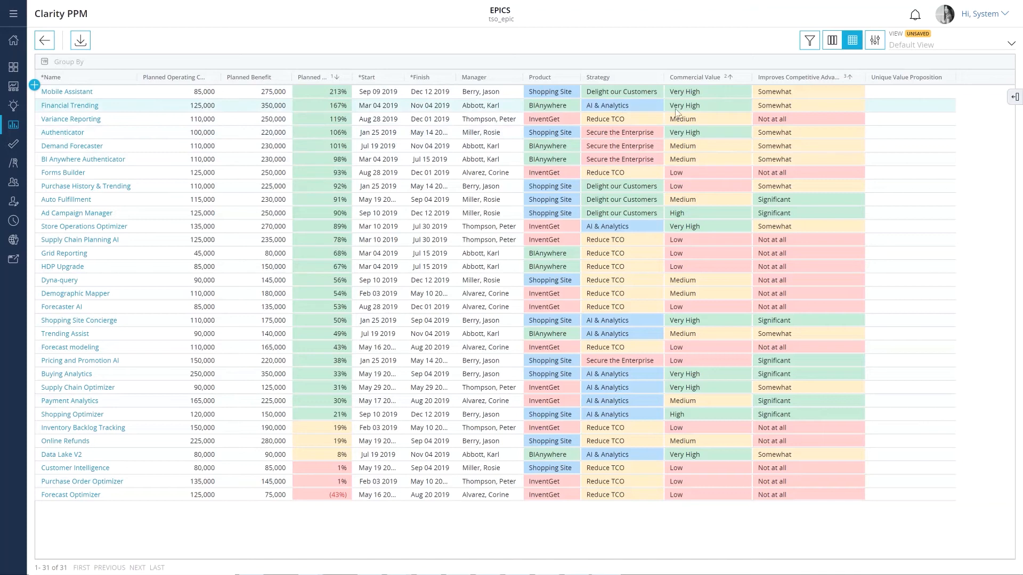
mouse_move(749, 109)
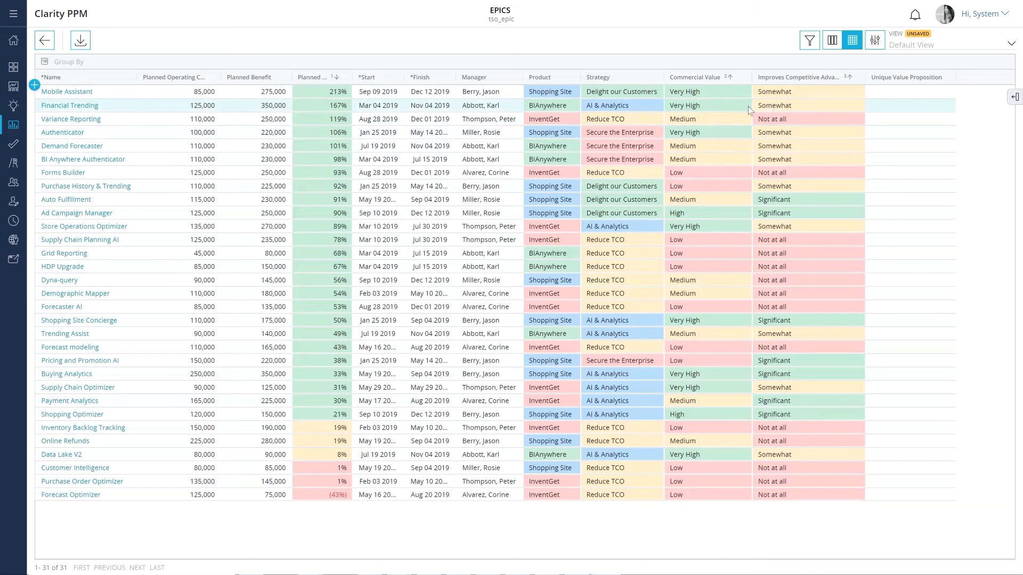
Review the Financial Trending epic's details, then group the Epics grid by Strategy.
left_click(708, 106)
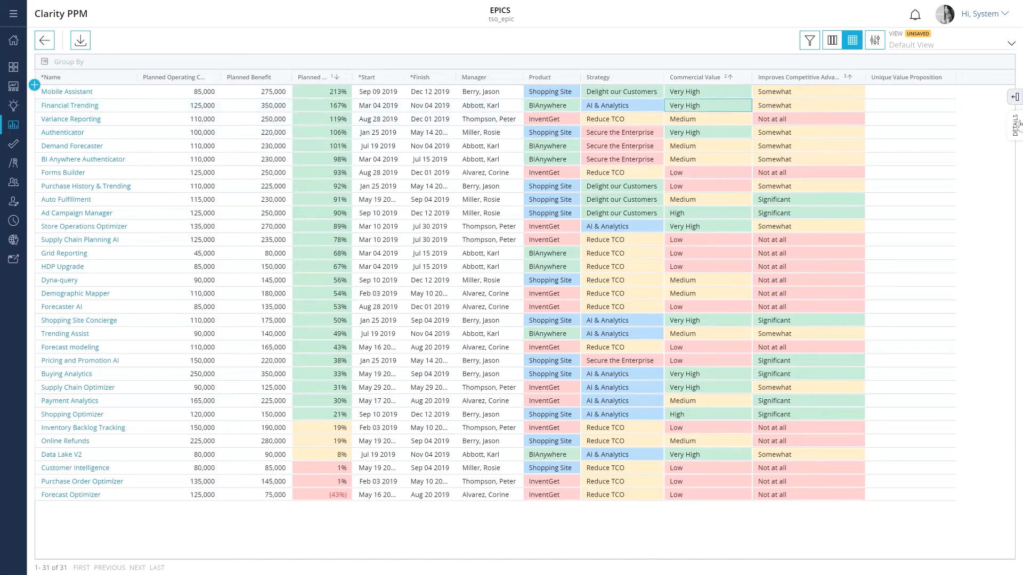
left_click(69, 106)
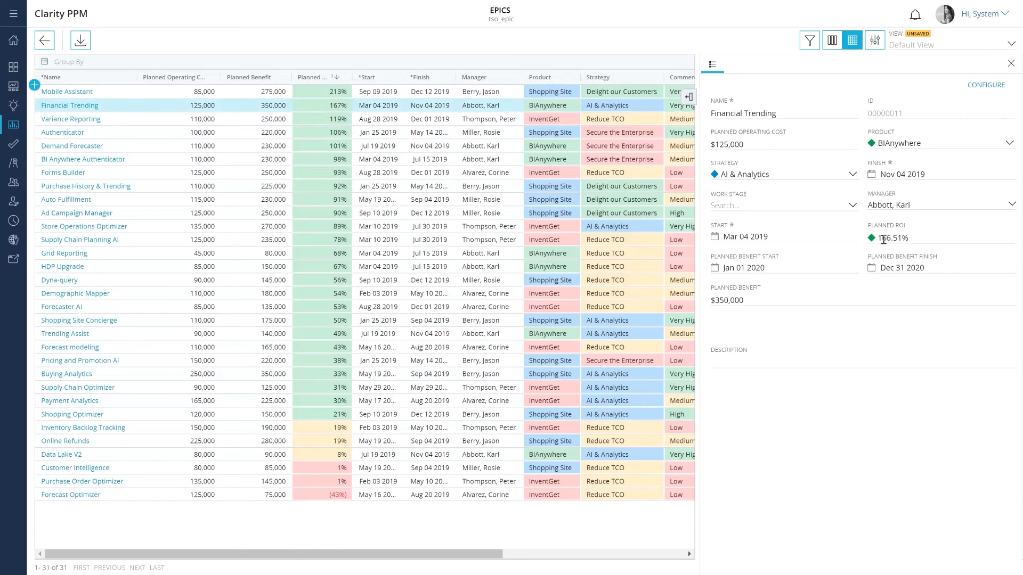
mouse_move(748, 298)
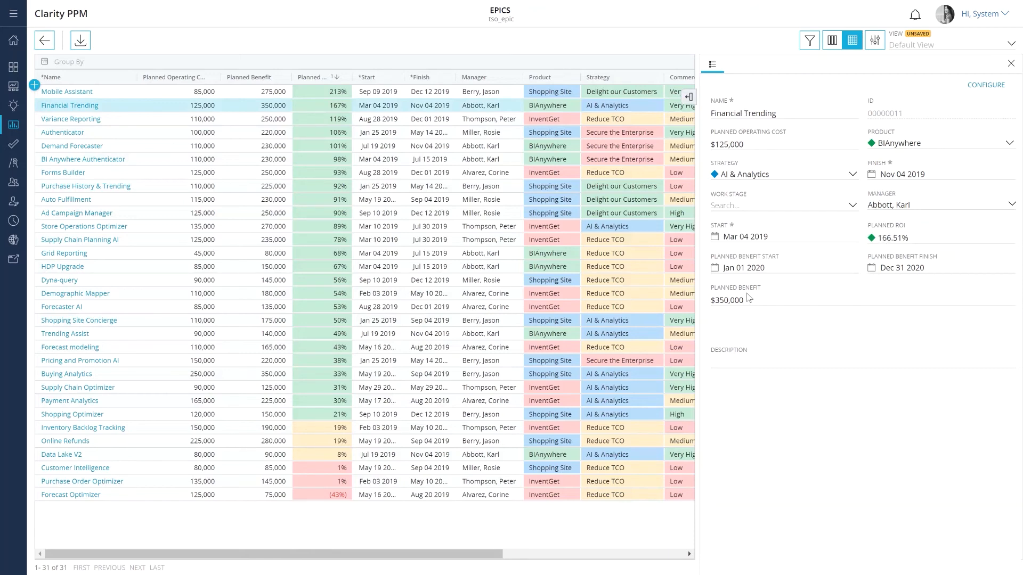
left_click(1010, 63)
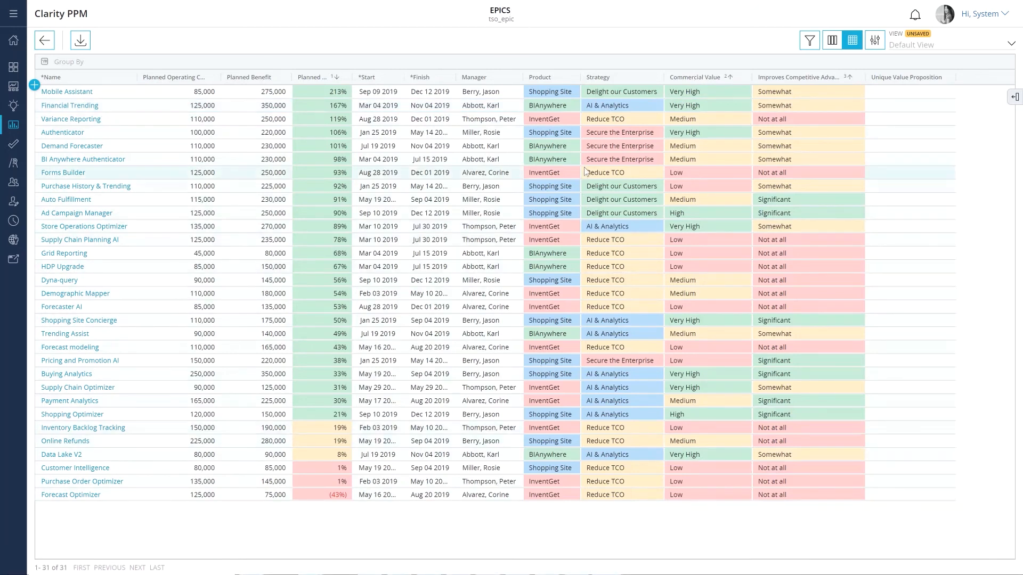
left_click_drag(597, 77, 430, 71)
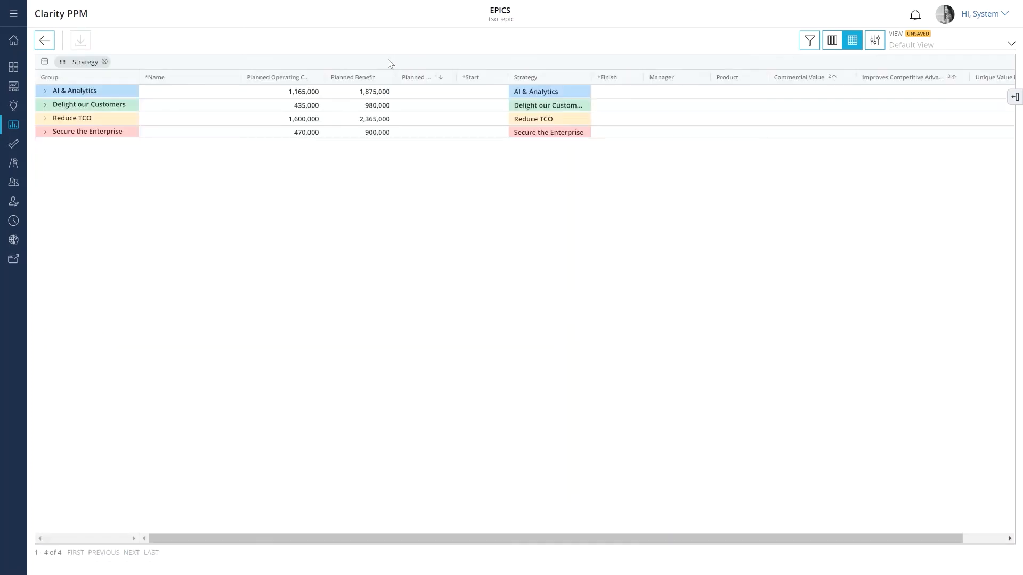
Expand the AI & Analytics, Delight our Customers, Reduce TCO and Secure the Enterprise groups.
left_click(44, 90)
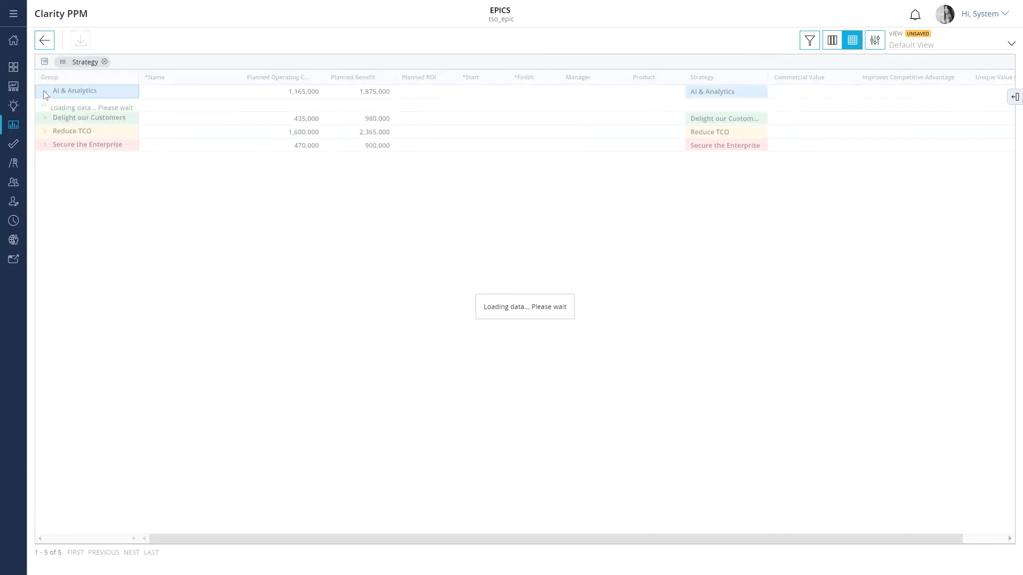
left_click(45, 90)
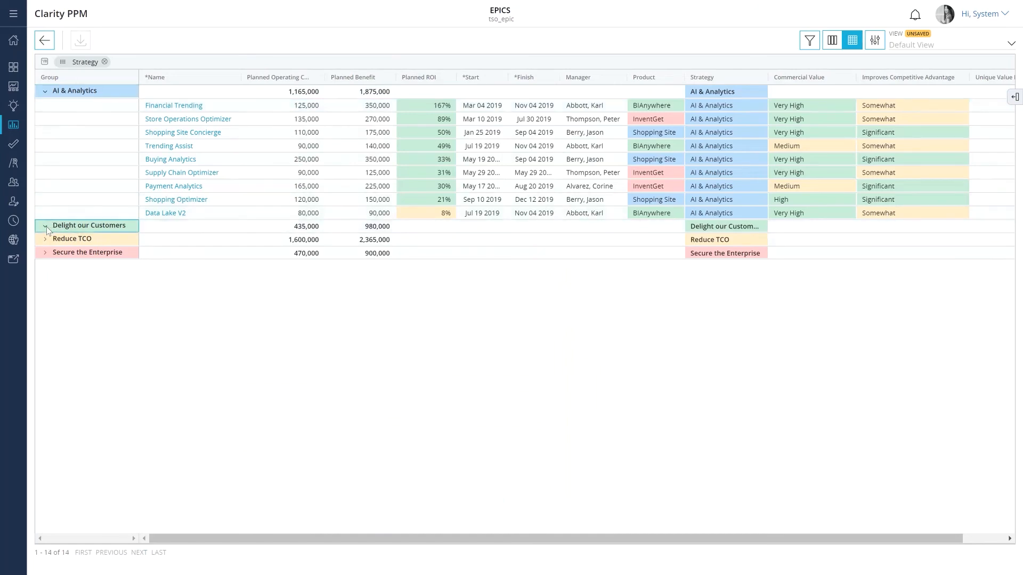
left_click(46, 226)
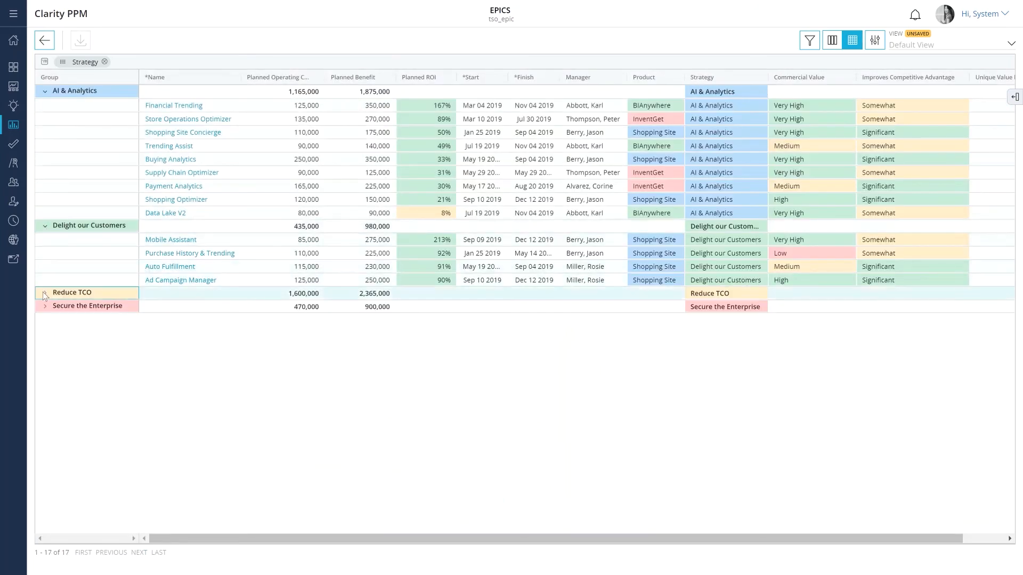
left_click(45, 295)
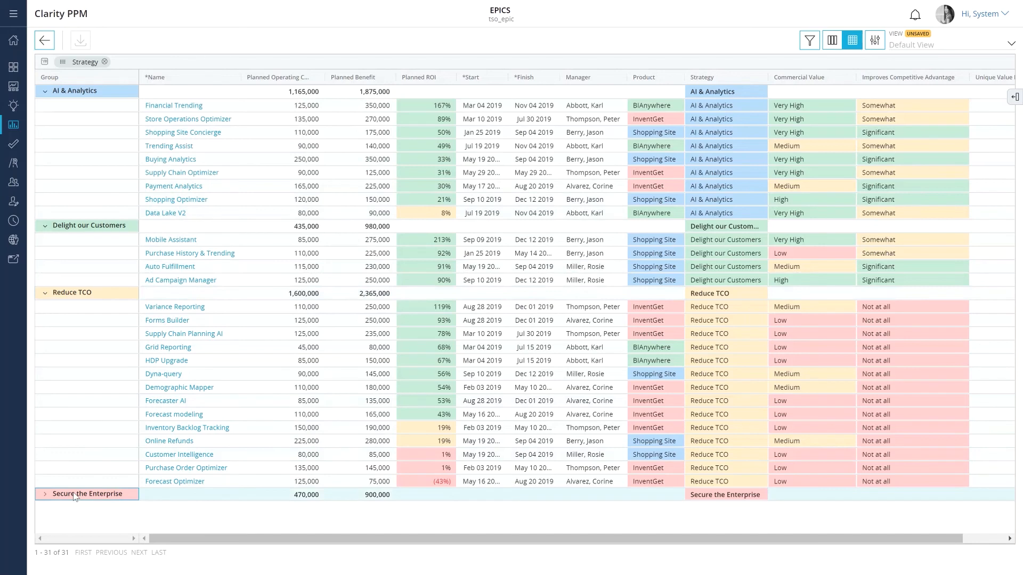
mouse_move(76, 498)
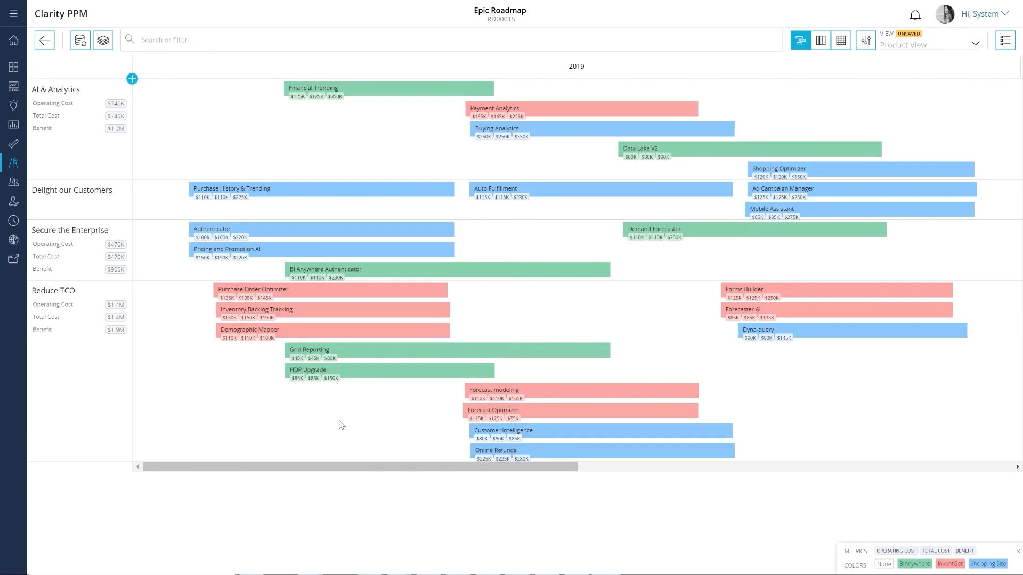
mouse_move(142, 328)
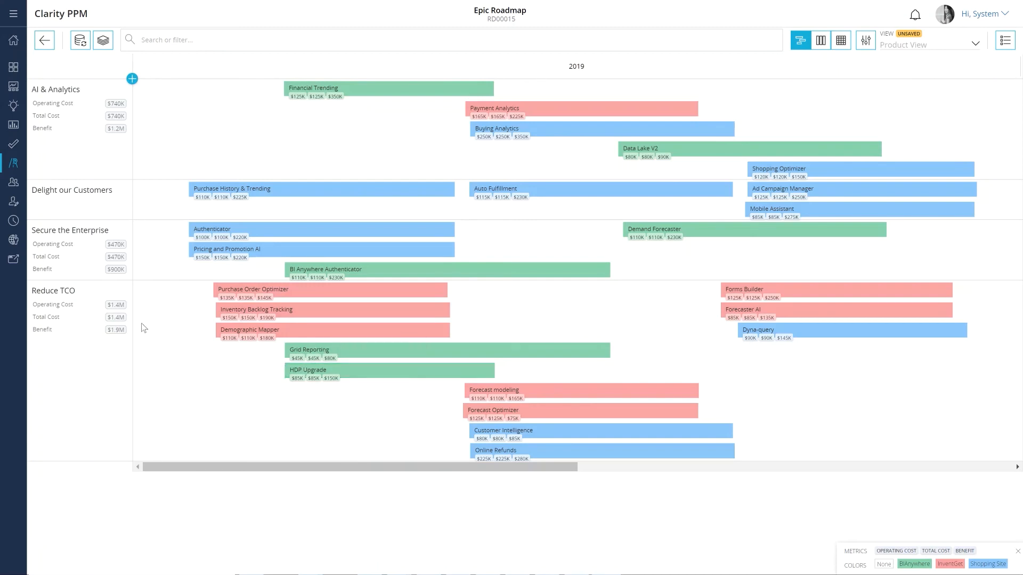
mouse_move(80, 207)
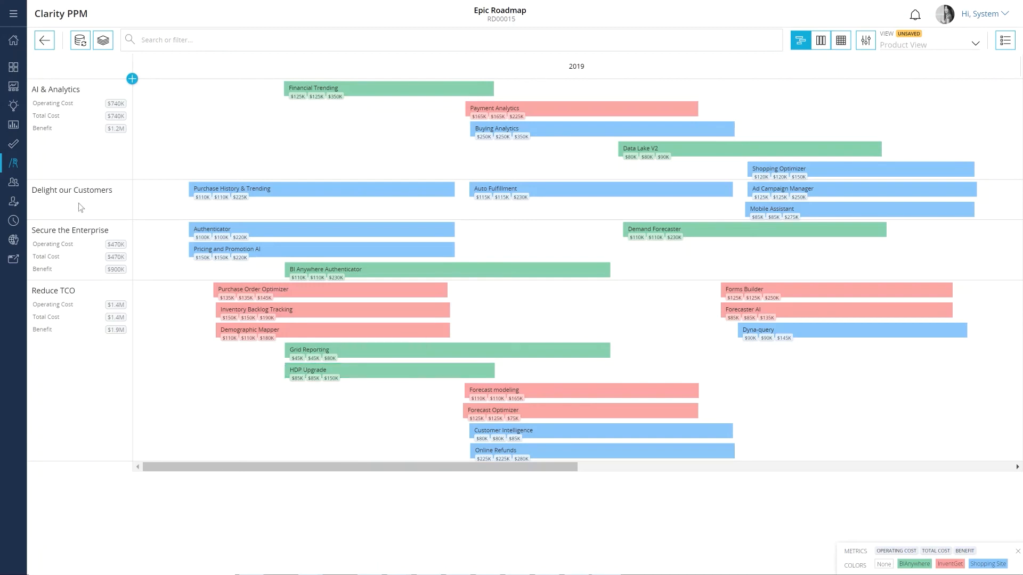